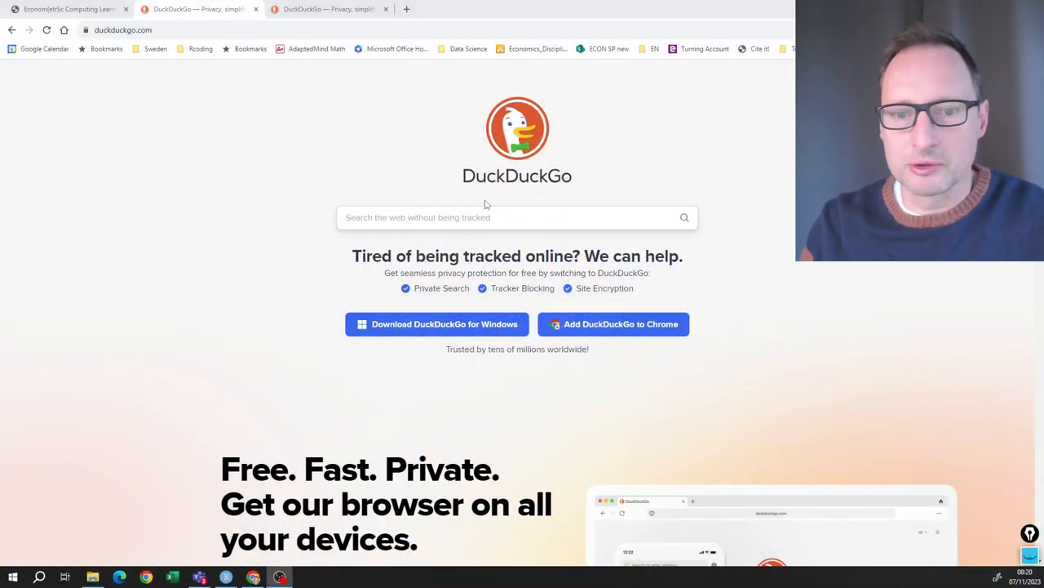
# - Search DuckDuckGo for 'R download' and go to the R Project homepage result
pyautogui.write('R download')
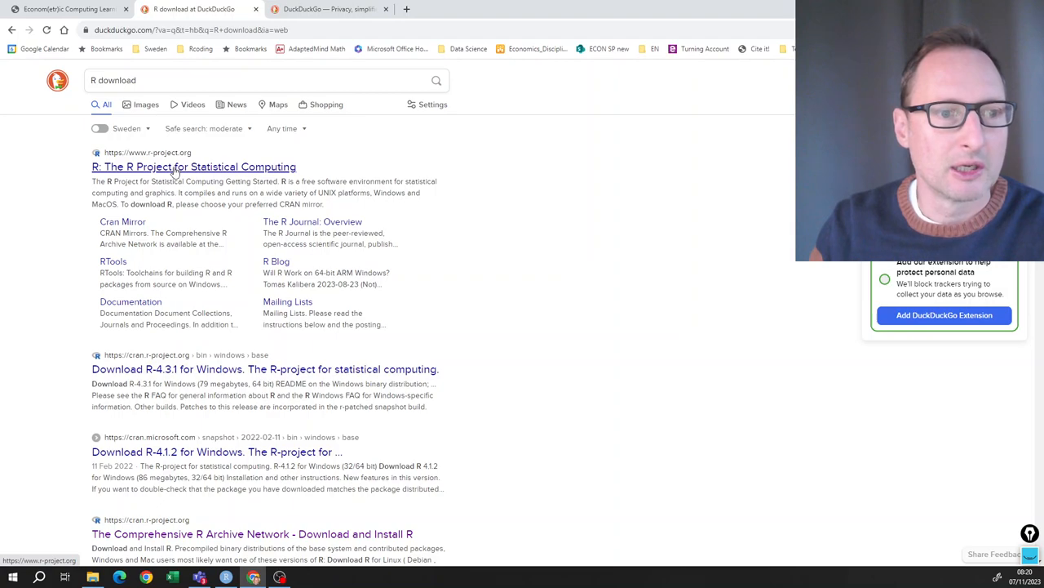
pyautogui.click(193, 167)
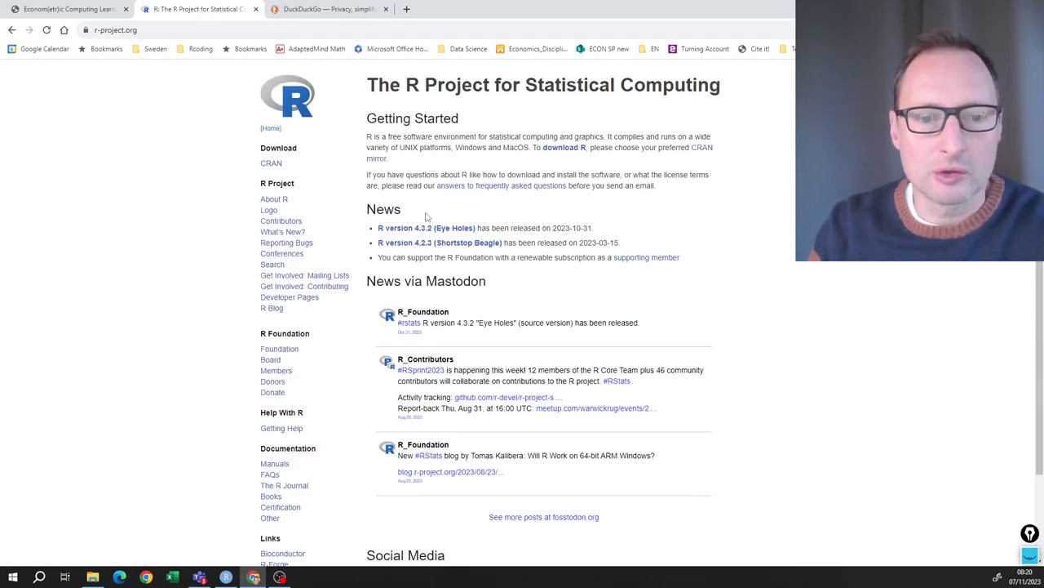
pyautogui.moveTo(390, 232)
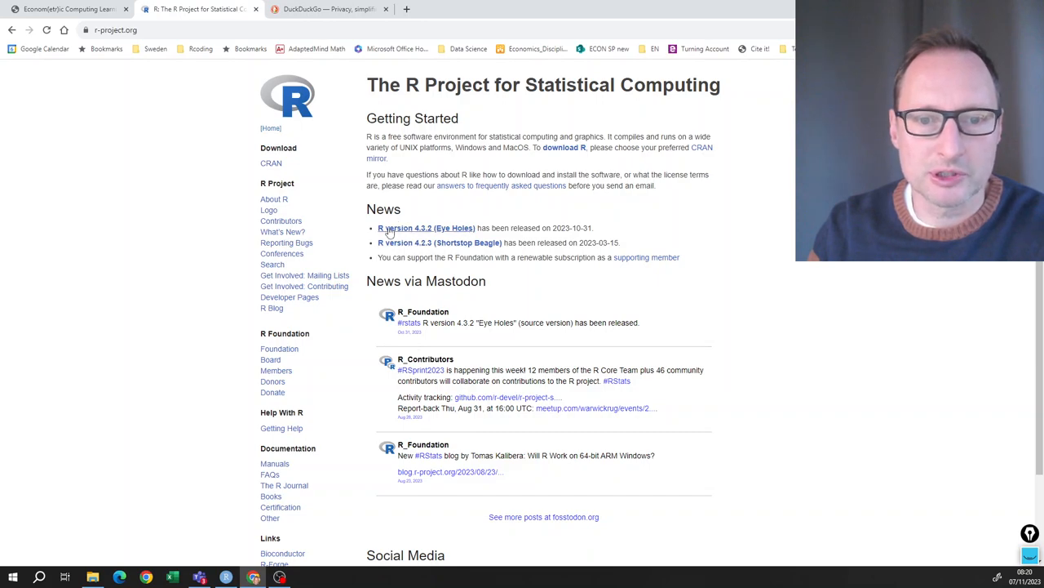
pyautogui.moveTo(506, 166)
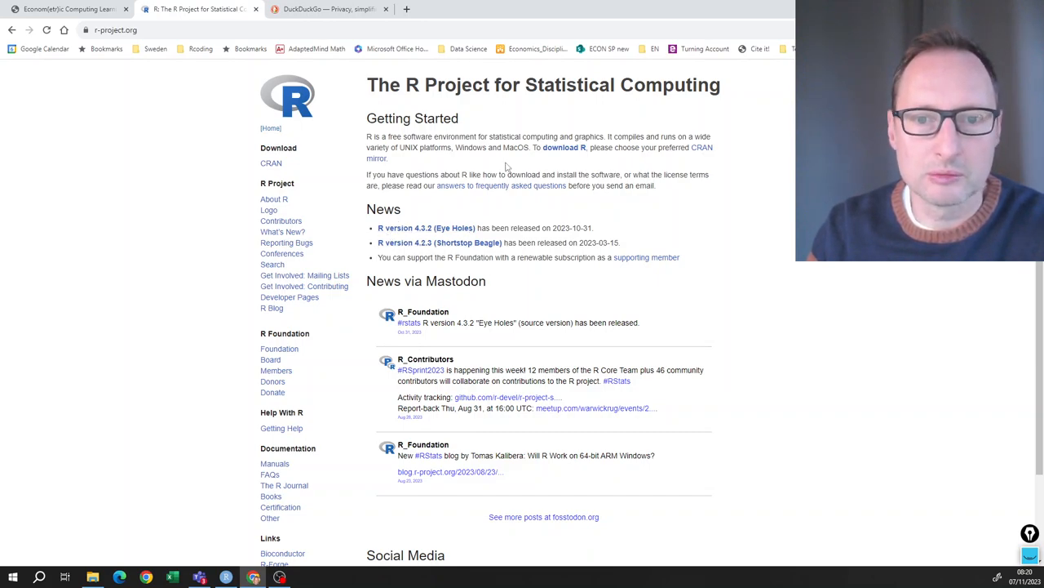
pyautogui.moveTo(673, 151)
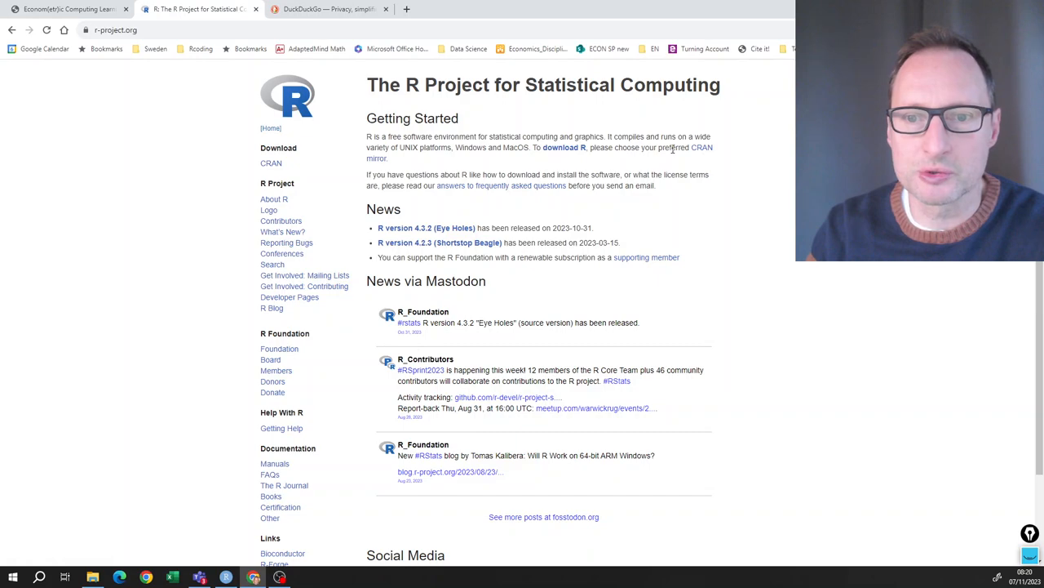
pyautogui.moveTo(707, 158)
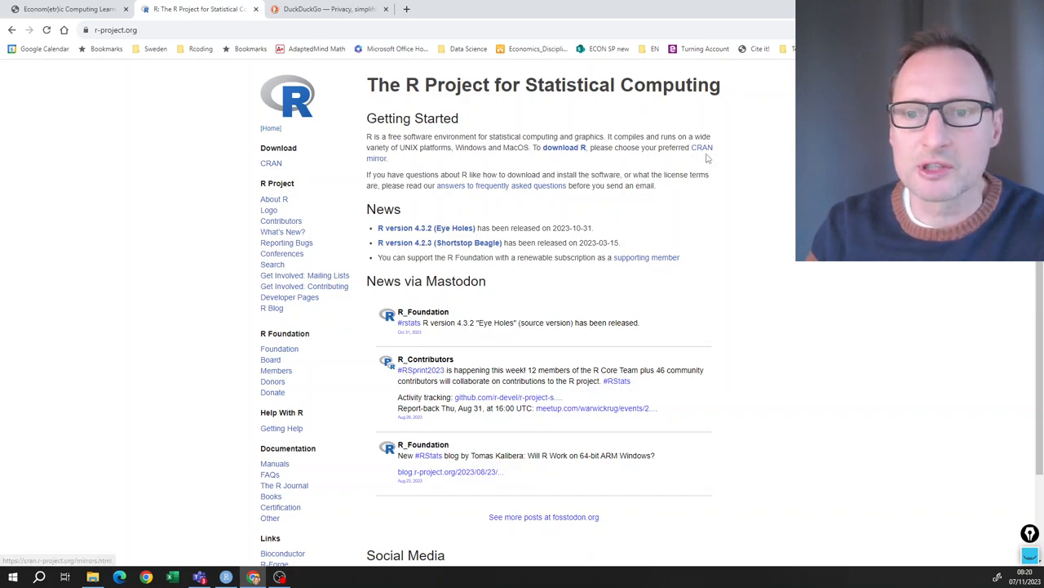
# - From the CRAN mirrors list, choose the ftp.acc.umu.se mirror under Sweden
pyautogui.click(699, 147)
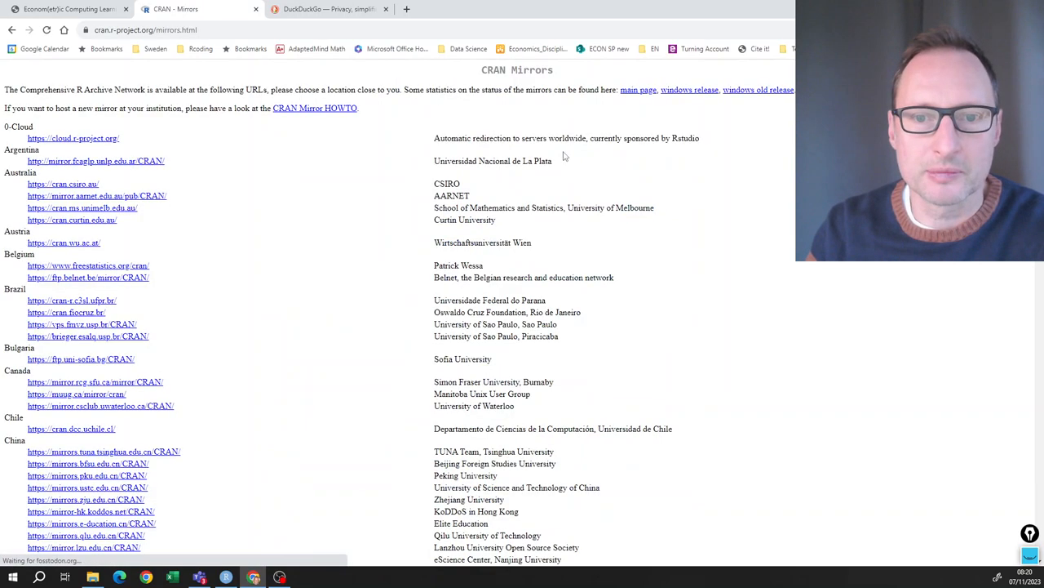
pyautogui.scroll(-3)
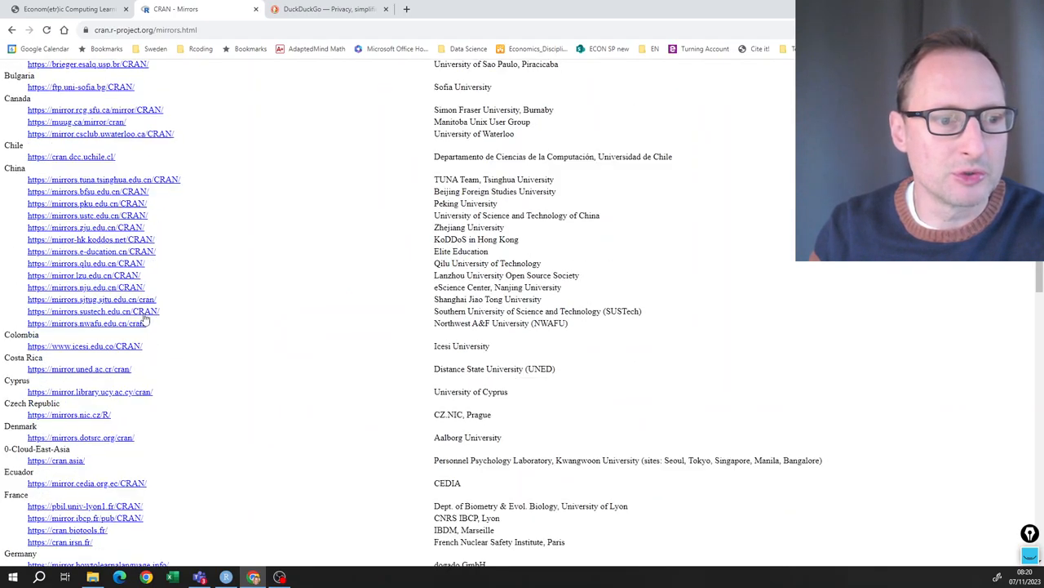
pyautogui.scroll(-3)
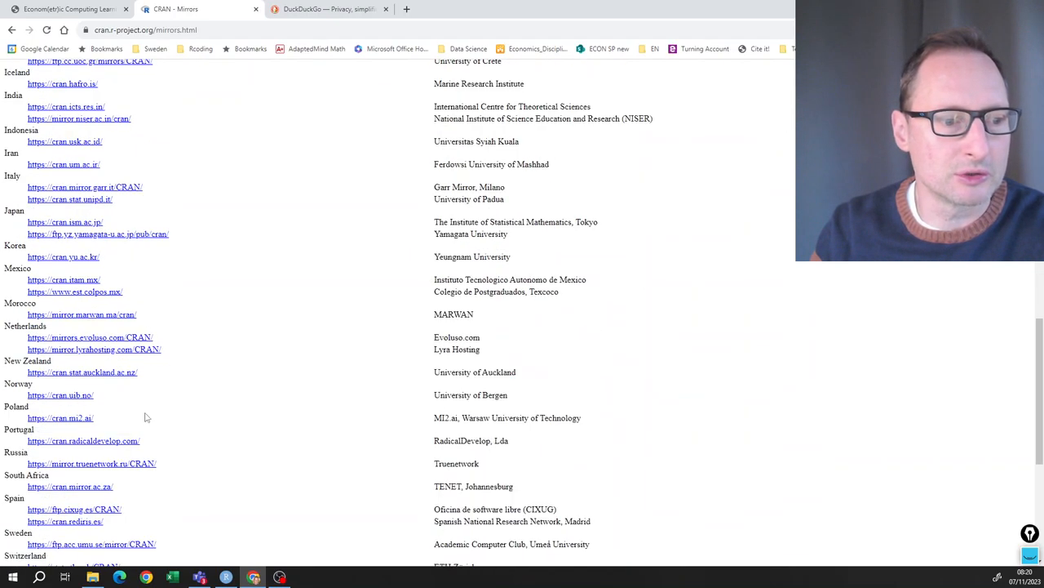
pyautogui.click(91, 542)
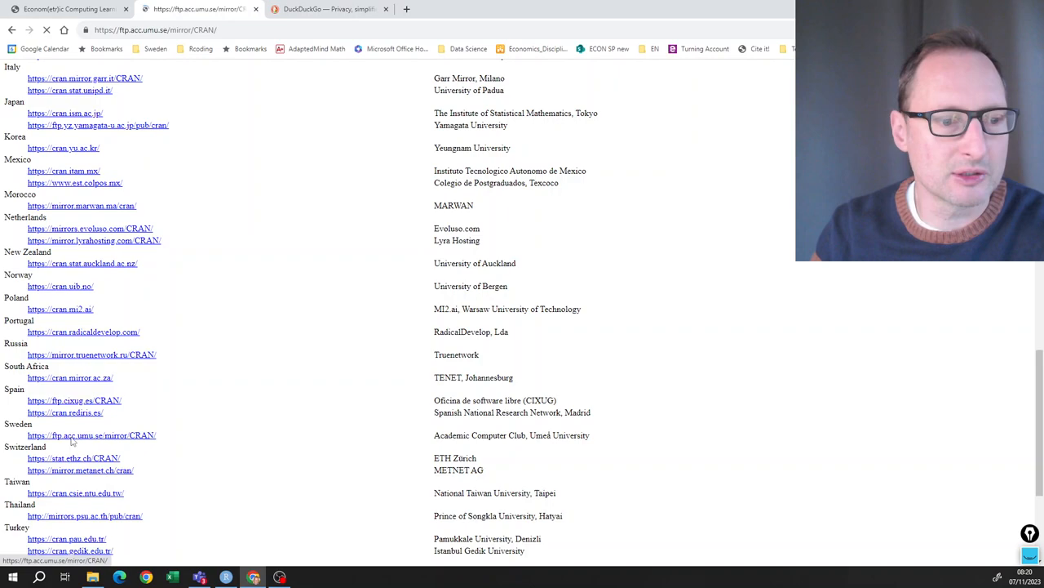
# - Follow 'Download R for Windows' then 'install R for the first time' to the R-4.3.2 page
pyautogui.click(78, 434)
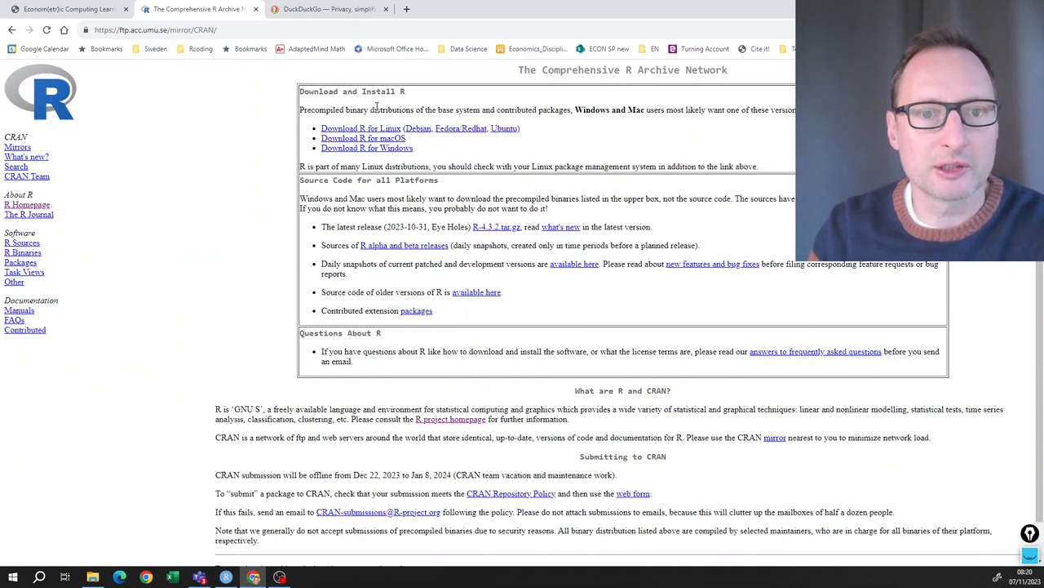
pyautogui.moveTo(362, 137)
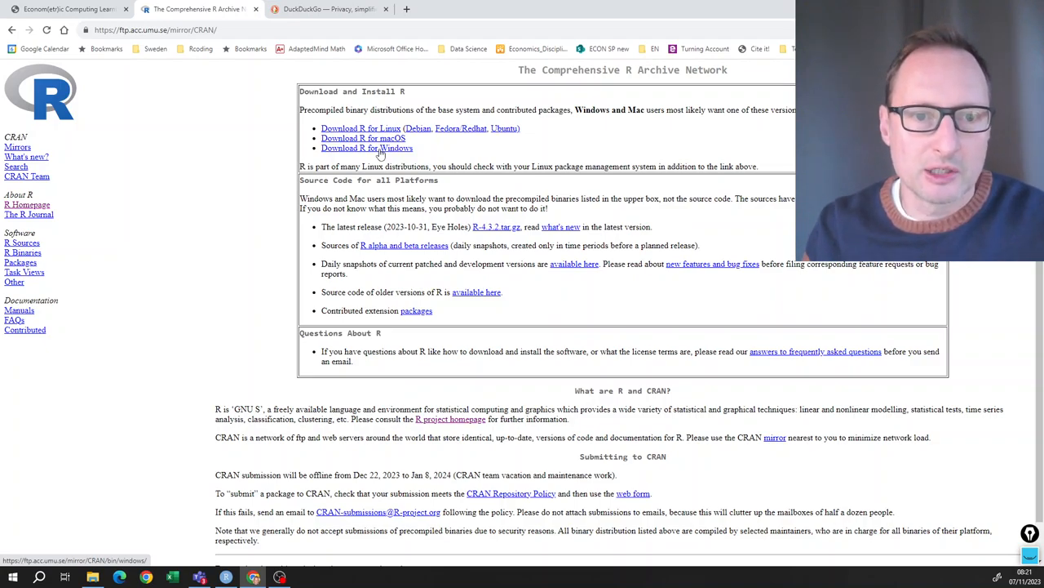
pyautogui.click(367, 146)
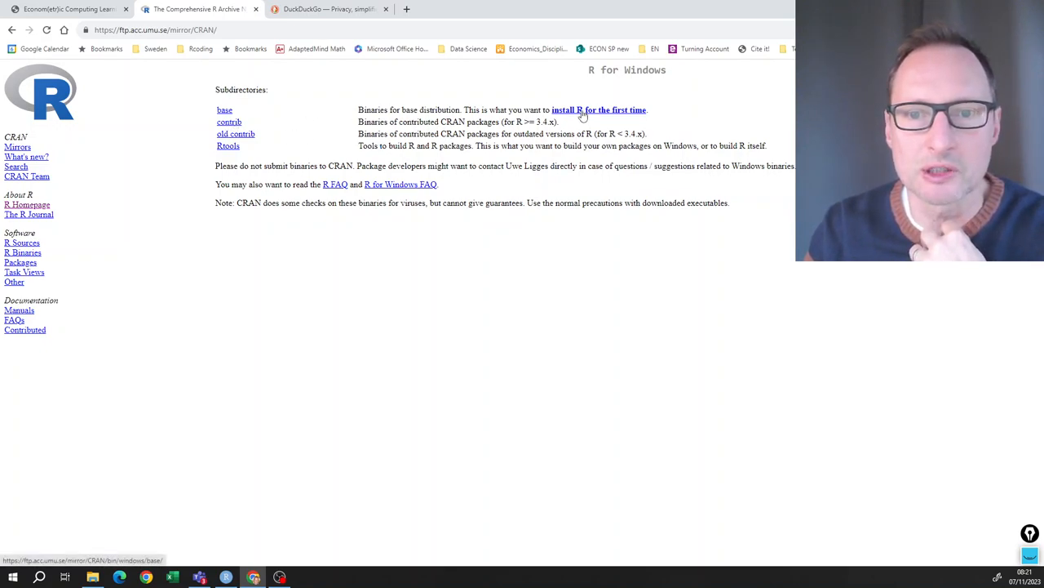
pyautogui.click(597, 109)
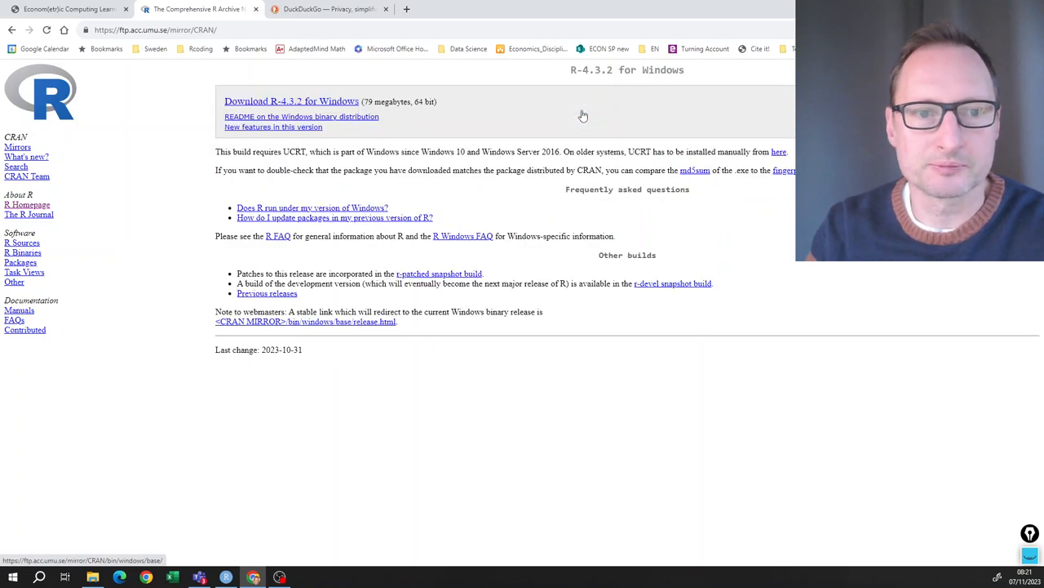
pyautogui.moveTo(317, 106)
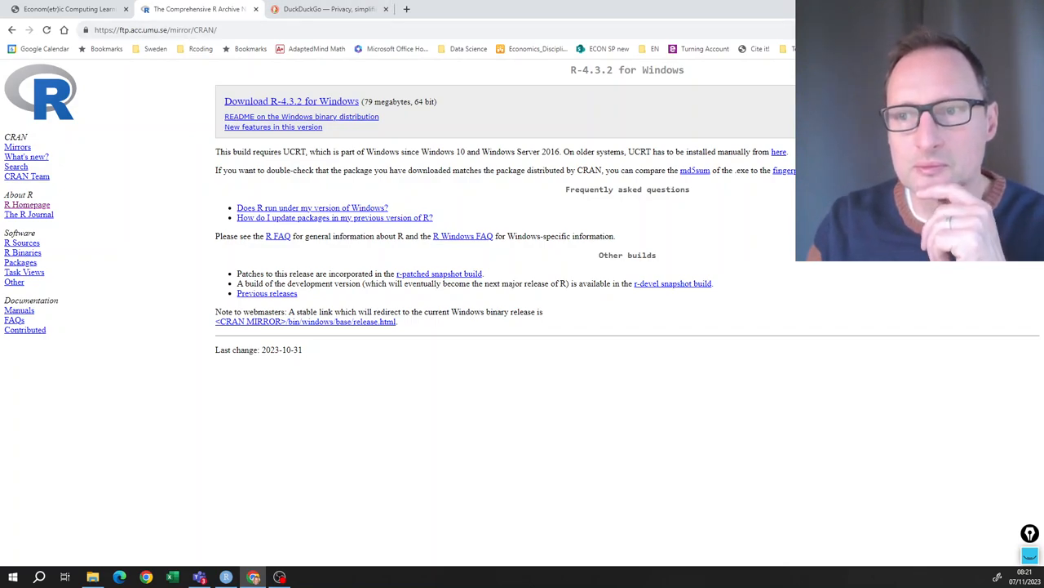
pyautogui.moveTo(147, 529)
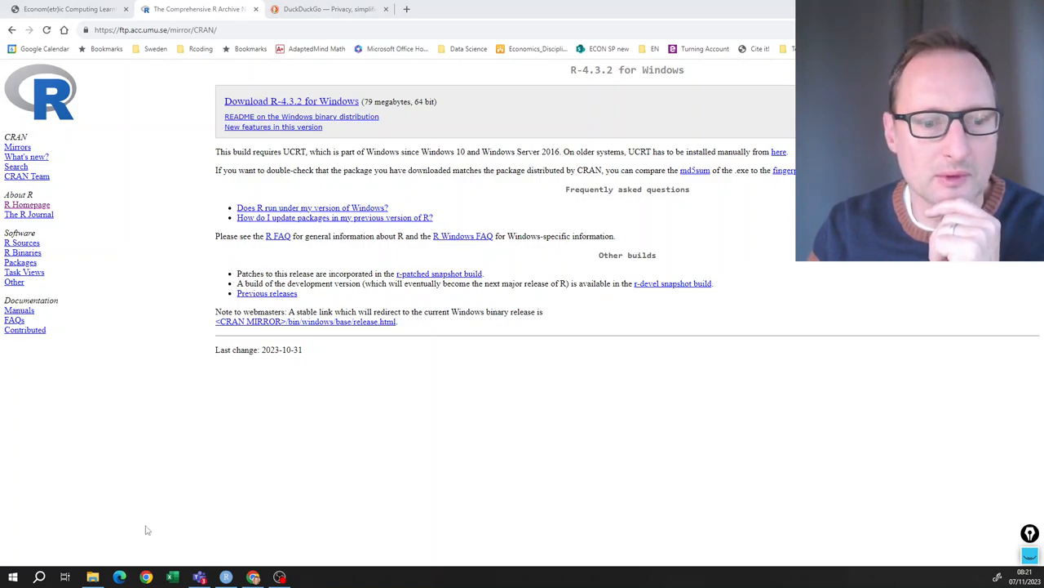
# - Show the Downloads folder in File Explorer with the R-4.3.2 installer listed
pyautogui.click(92, 574)
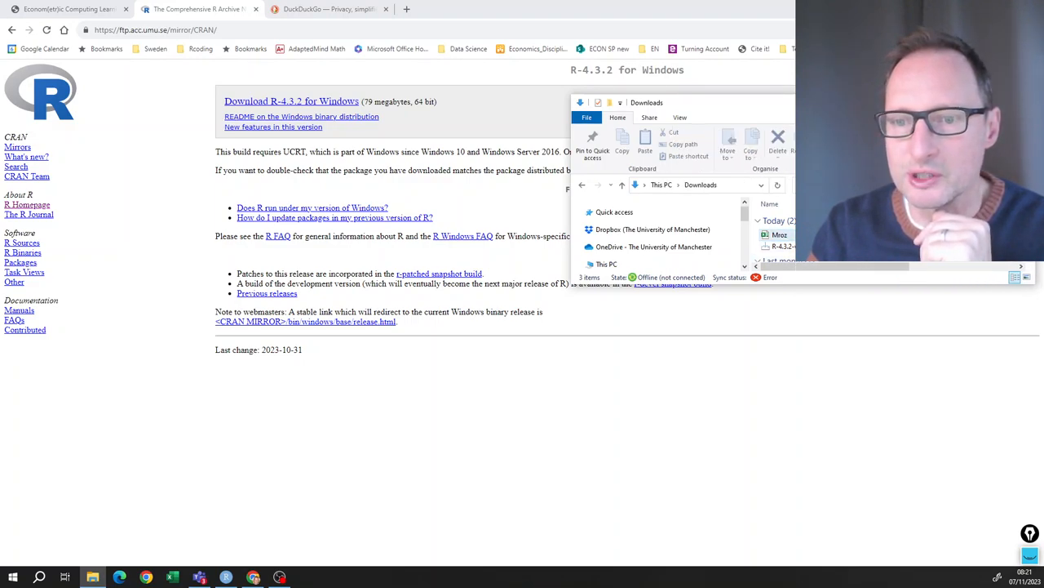
pyautogui.moveTo(780, 245)
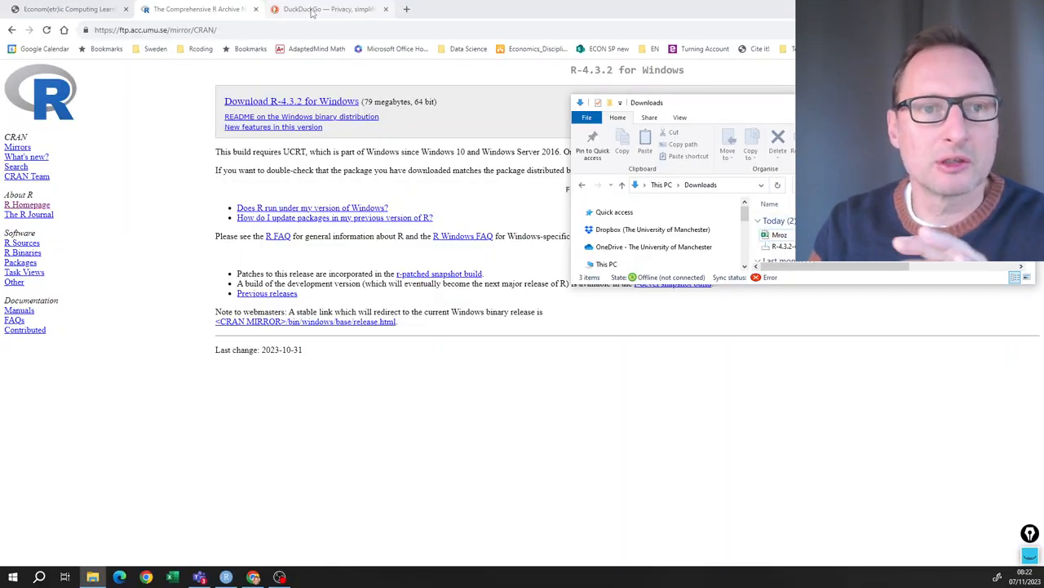
# - Search DuckDuckGo for 'rstudio download' and go to the 'RStudio Desktop - Posit' result
pyautogui.click(334, 10)
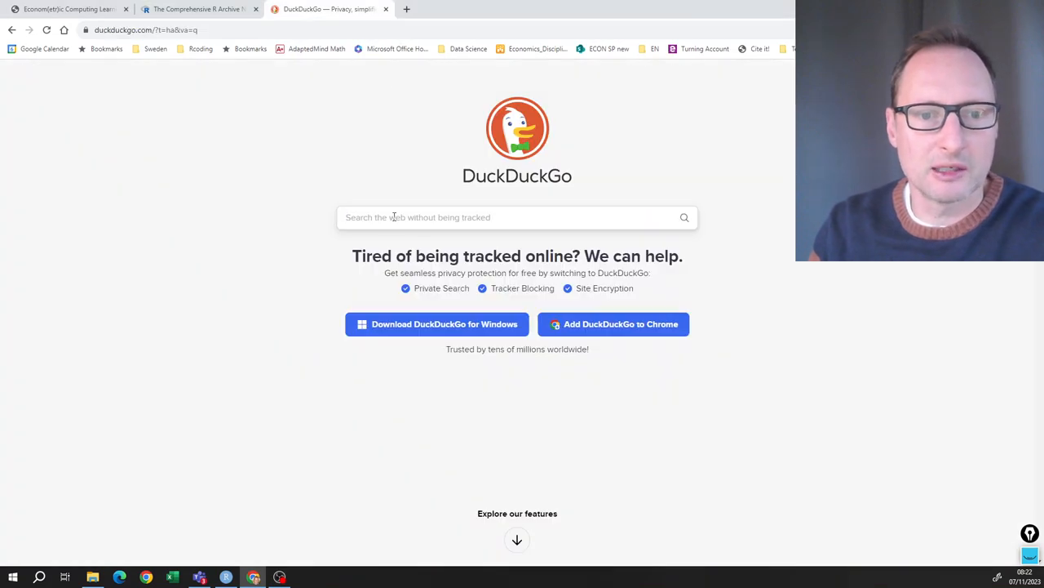
pyautogui.write('R')
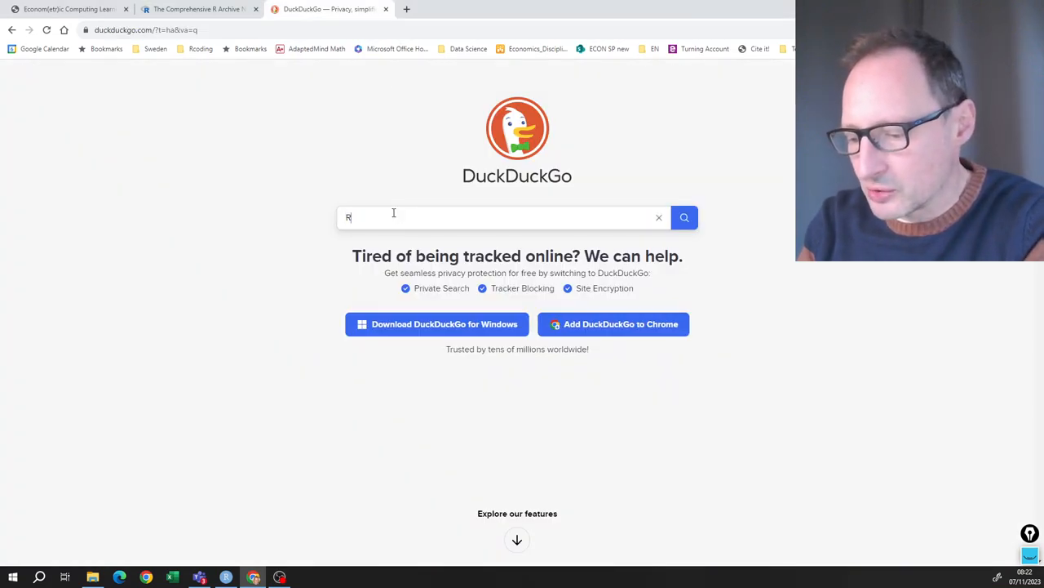
pyautogui.write('St')
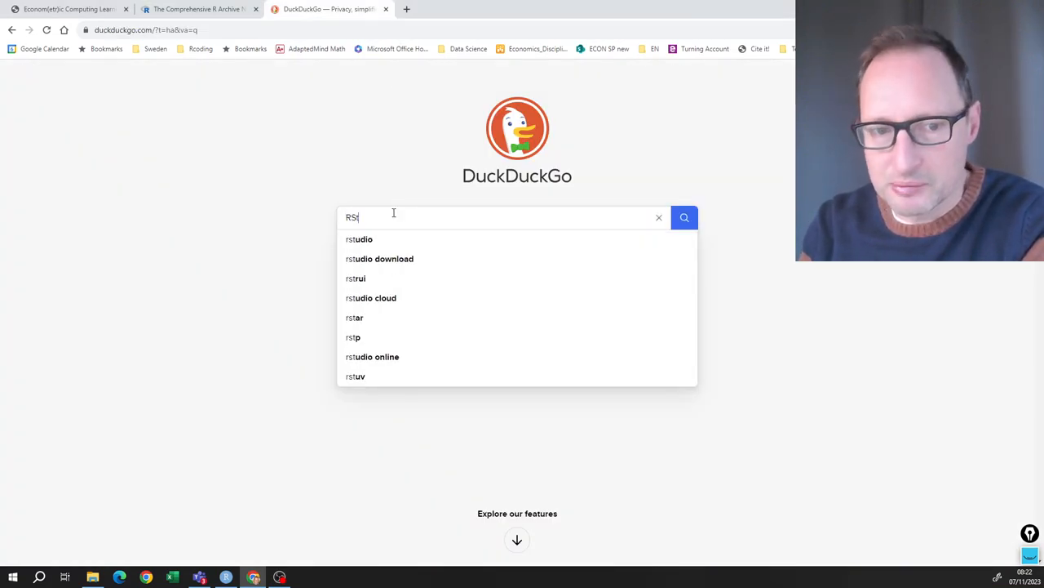
pyautogui.click(379, 258)
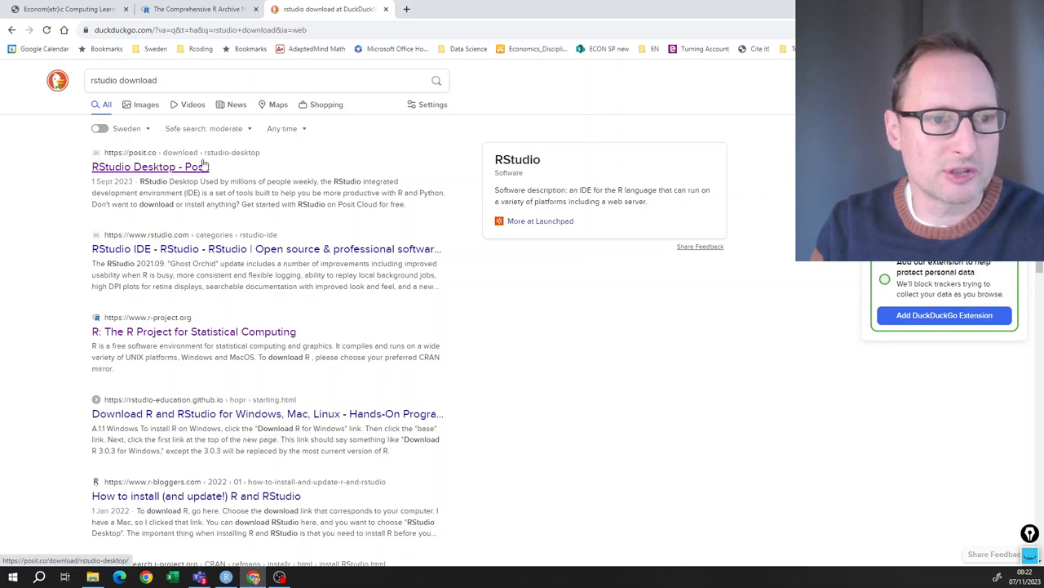
pyautogui.click(155, 167)
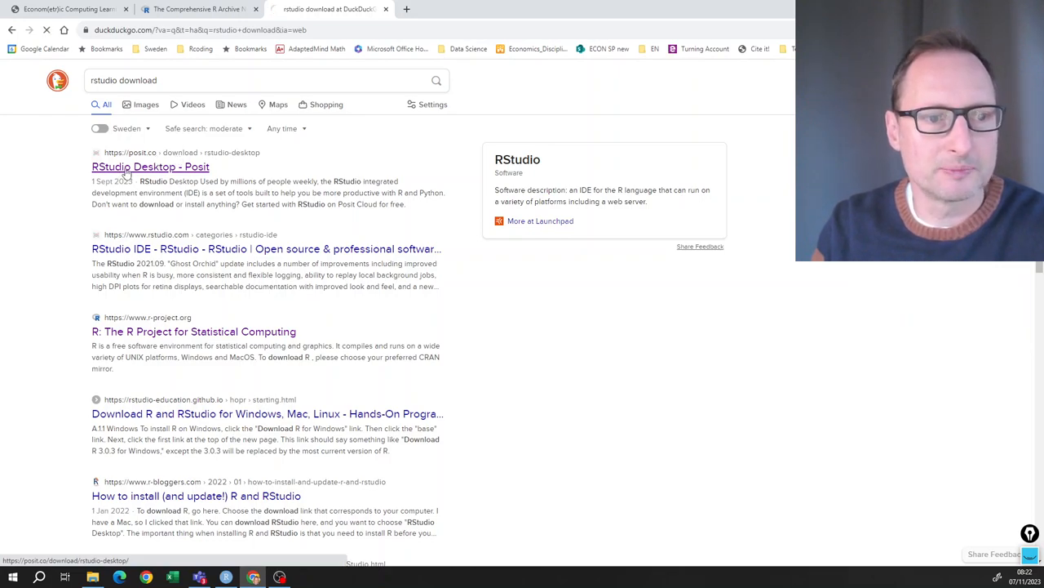
# - On posit.co, download the RStudio Desktop 2023.09.1+494 installer for Windows
pyautogui.click(156, 167)
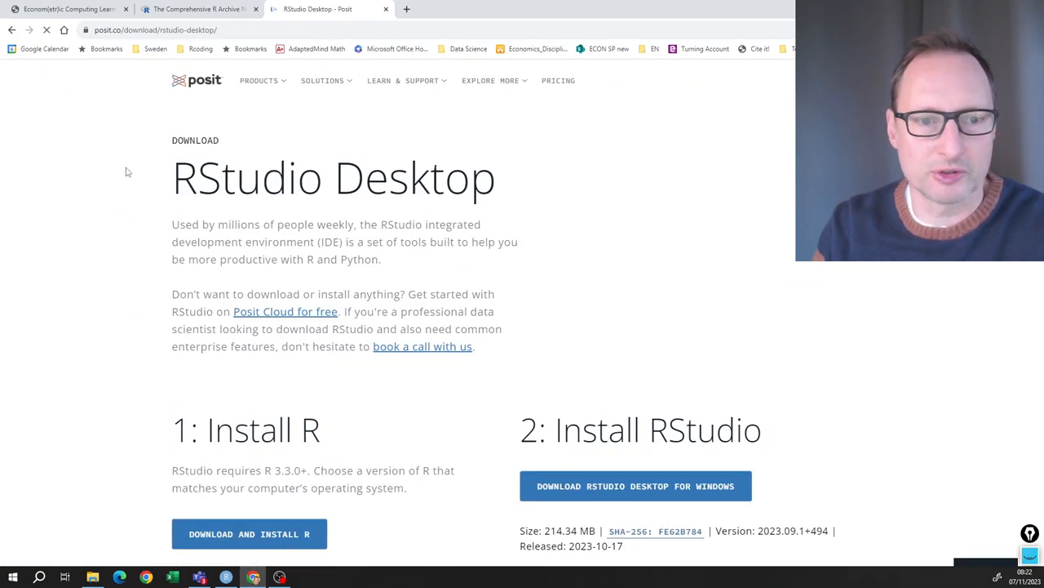
pyautogui.scroll(-3)
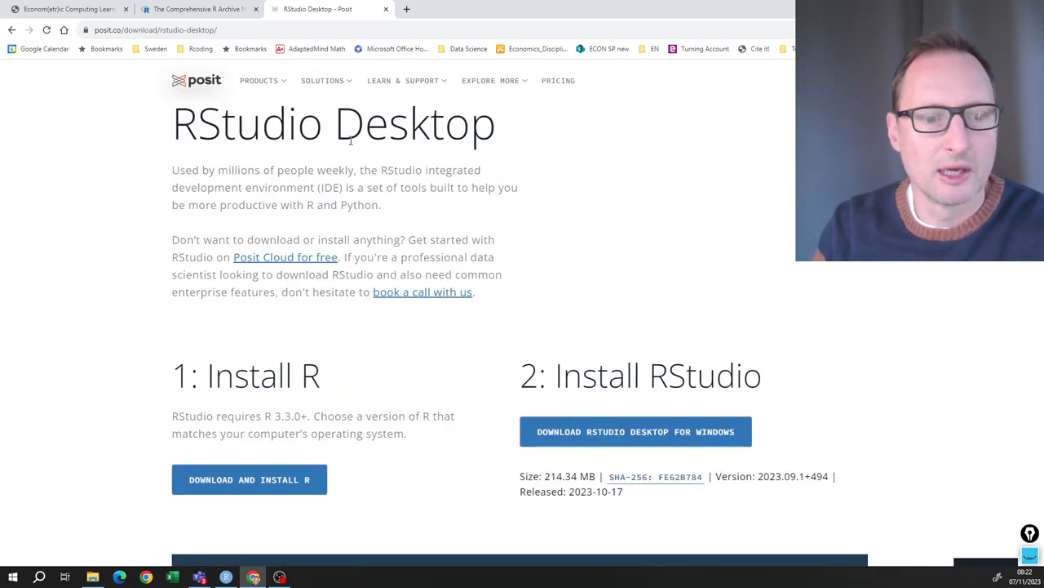
pyautogui.scroll(-3)
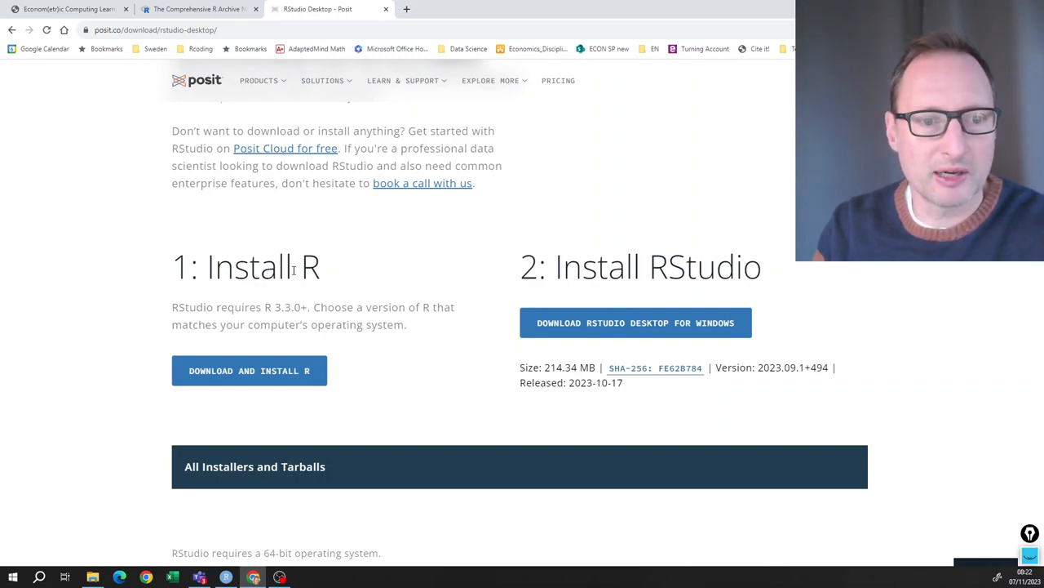
pyautogui.moveTo(671, 239)
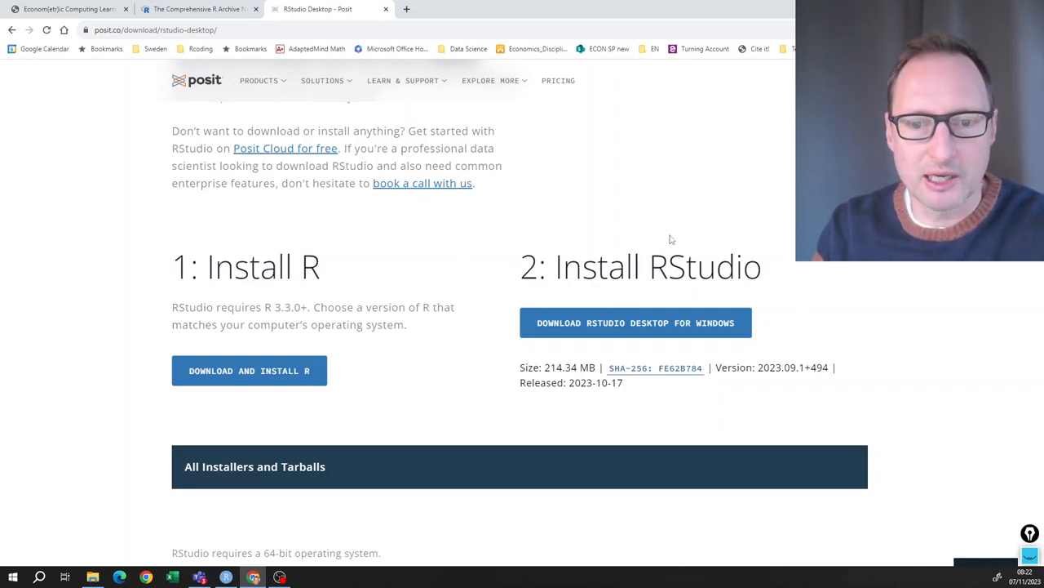
pyautogui.moveTo(643, 276)
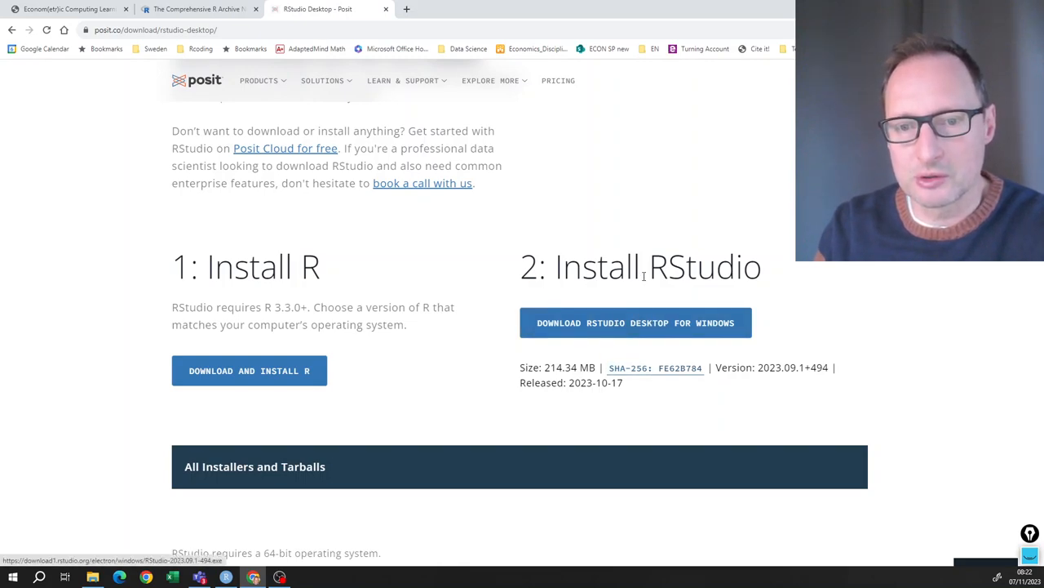
pyautogui.moveTo(620, 343)
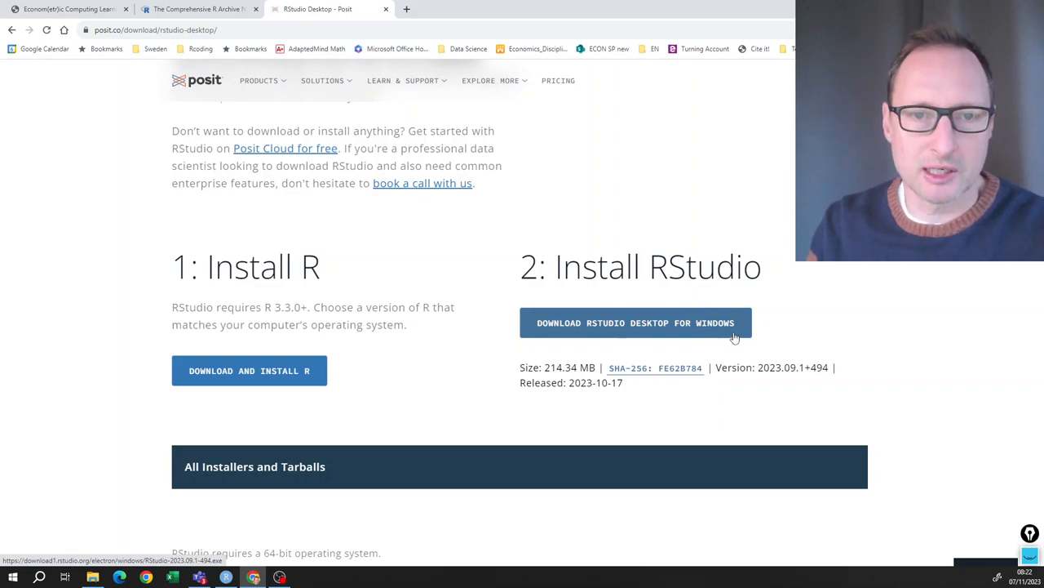
pyautogui.moveTo(689, 337)
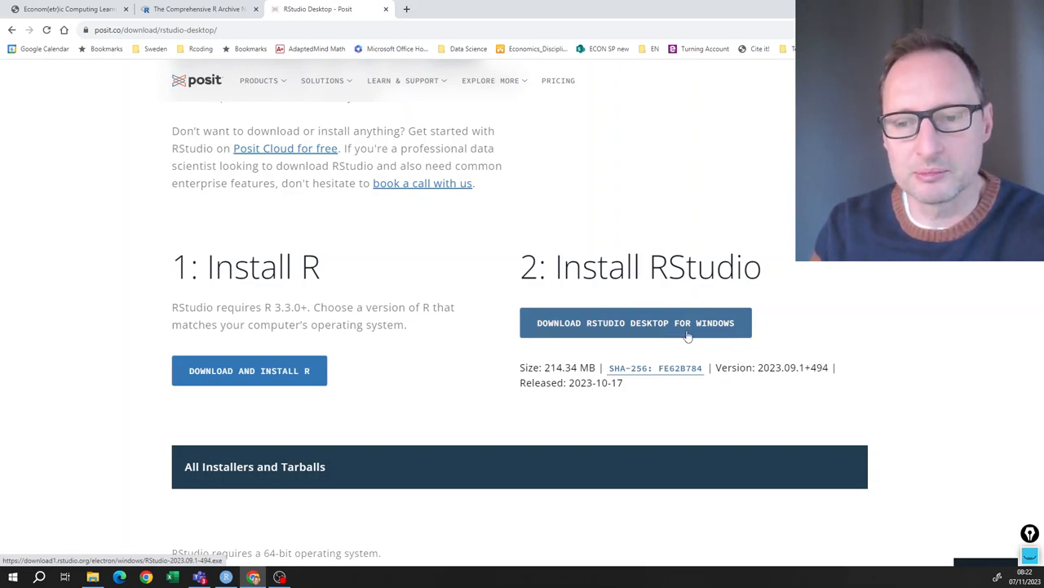
pyautogui.moveTo(615, 330)
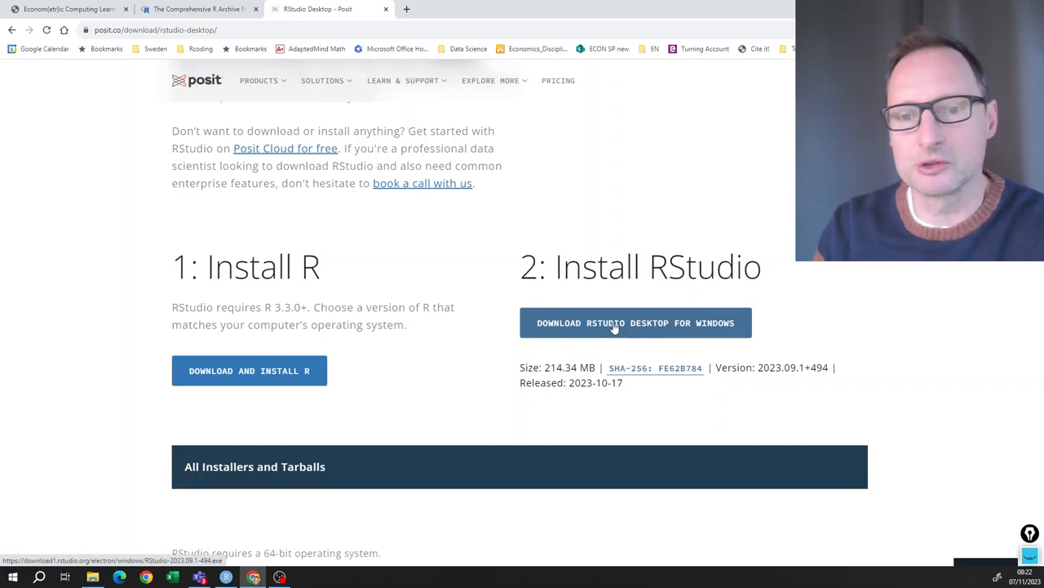
pyautogui.moveTo(594, 346)
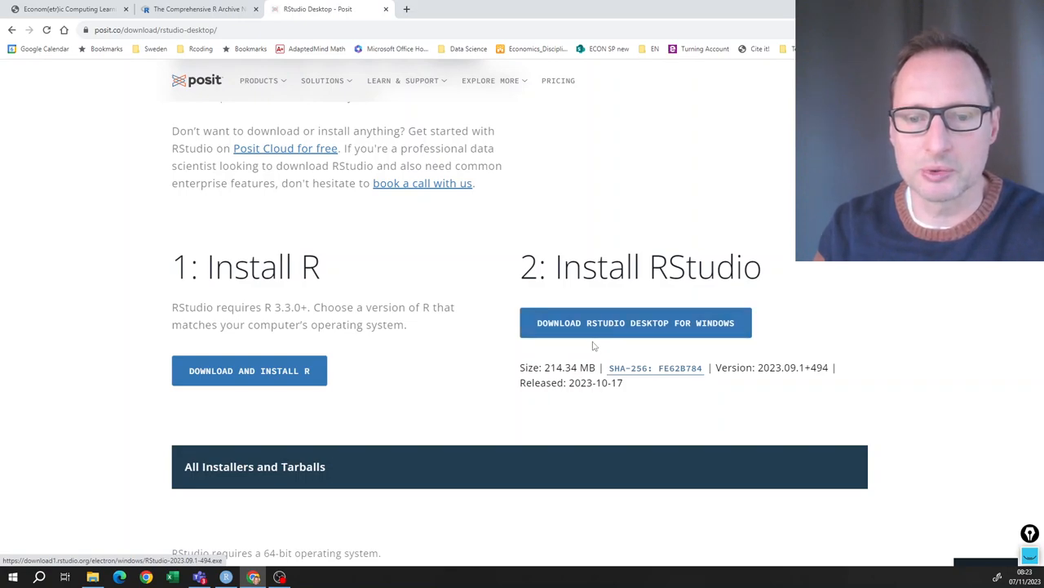
pyautogui.moveTo(600, 323)
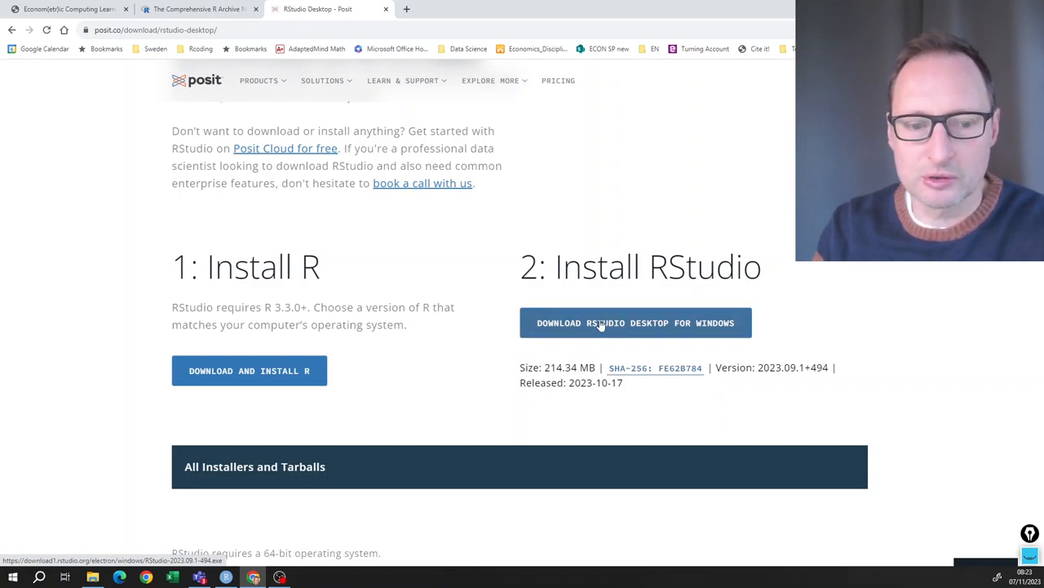
pyautogui.click(636, 323)
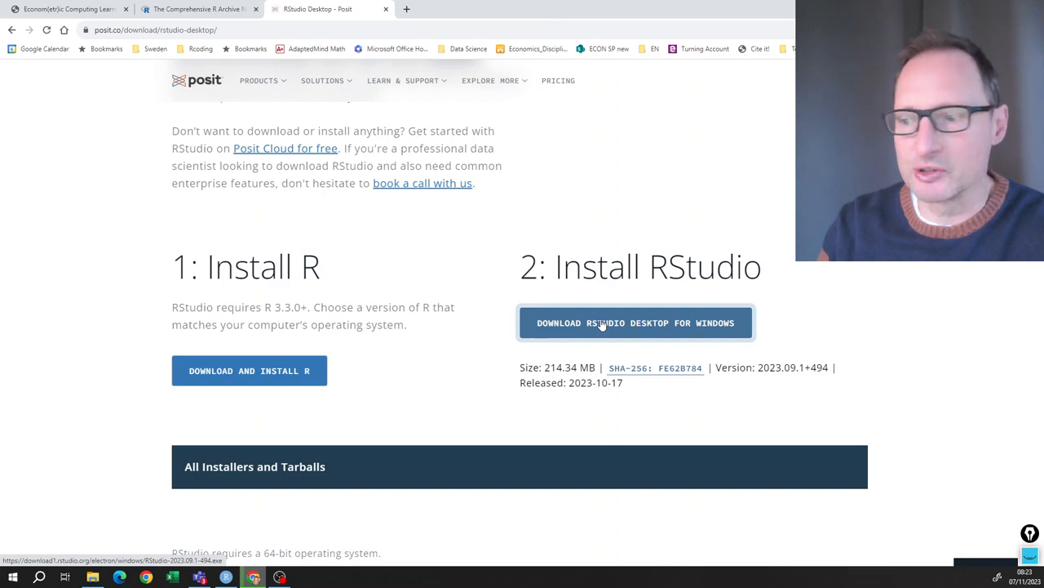
pyautogui.moveTo(767, 217)
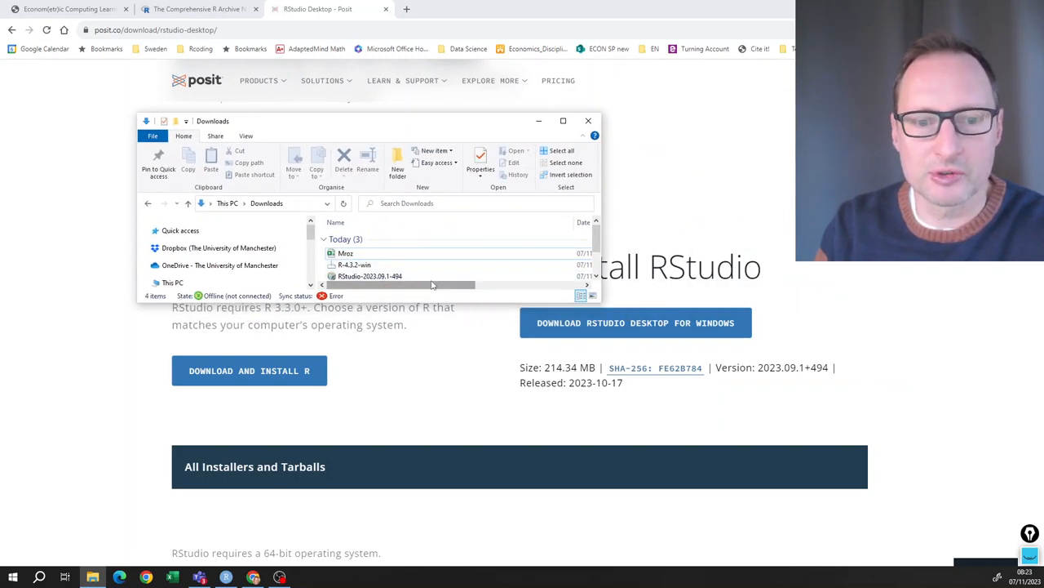
pyautogui.moveTo(420, 284)
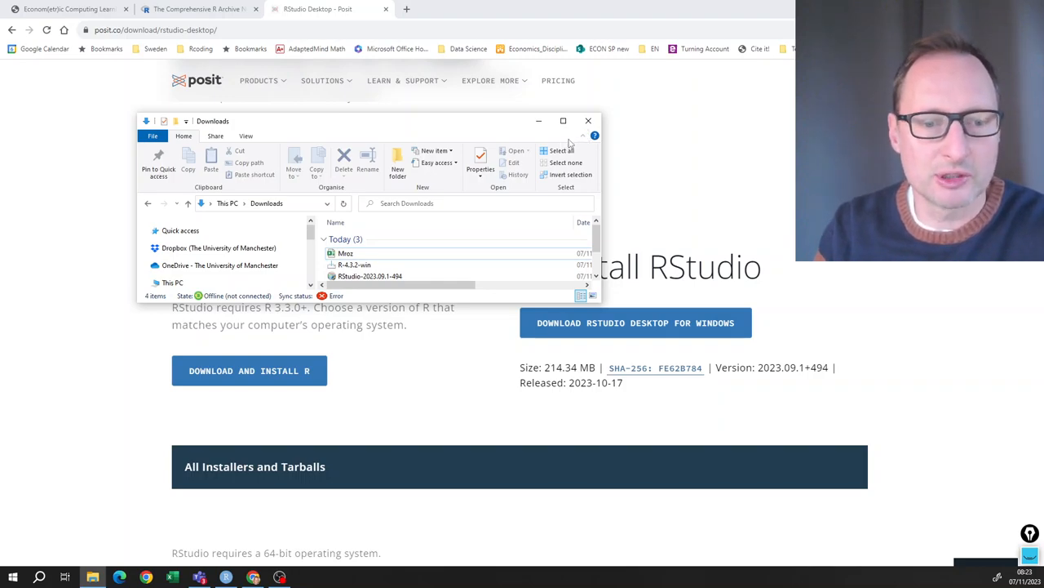
pyautogui.click(587, 121)
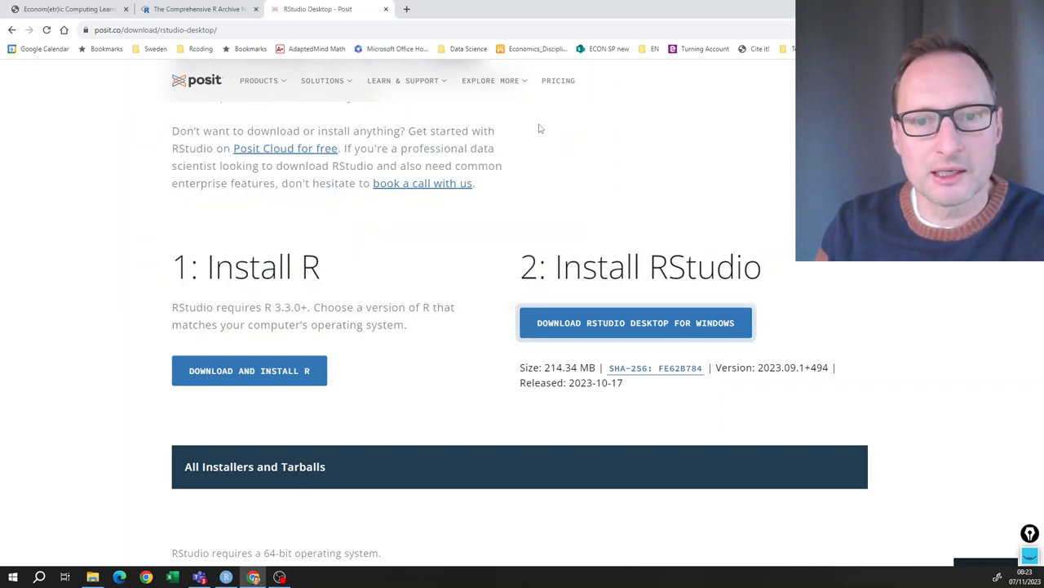
pyautogui.moveTo(39, 574)
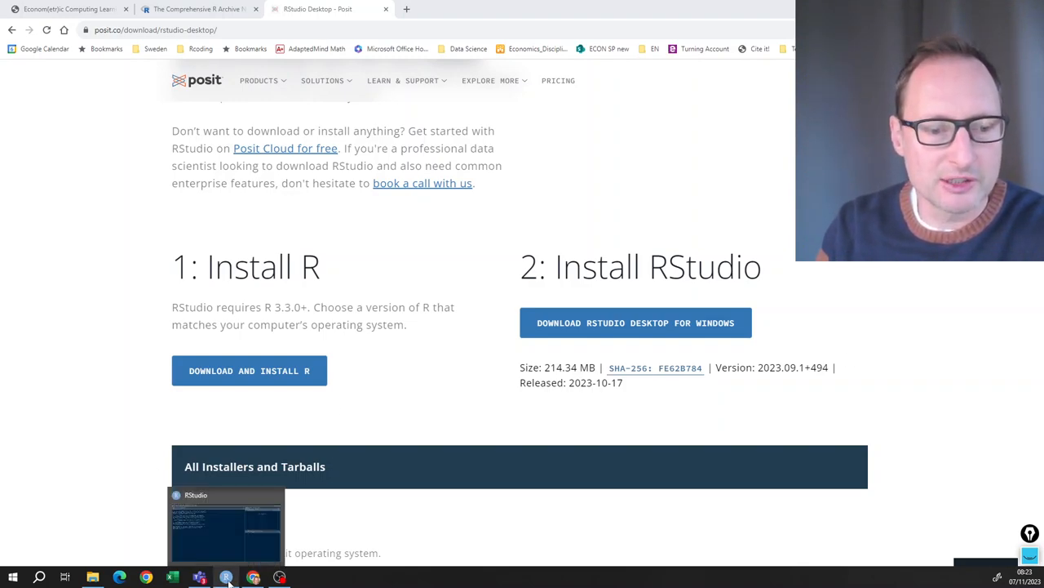
# - Launch RStudio from the taskbar, showing the R 4.2.2 console and empty environment
pyautogui.click(225, 575)
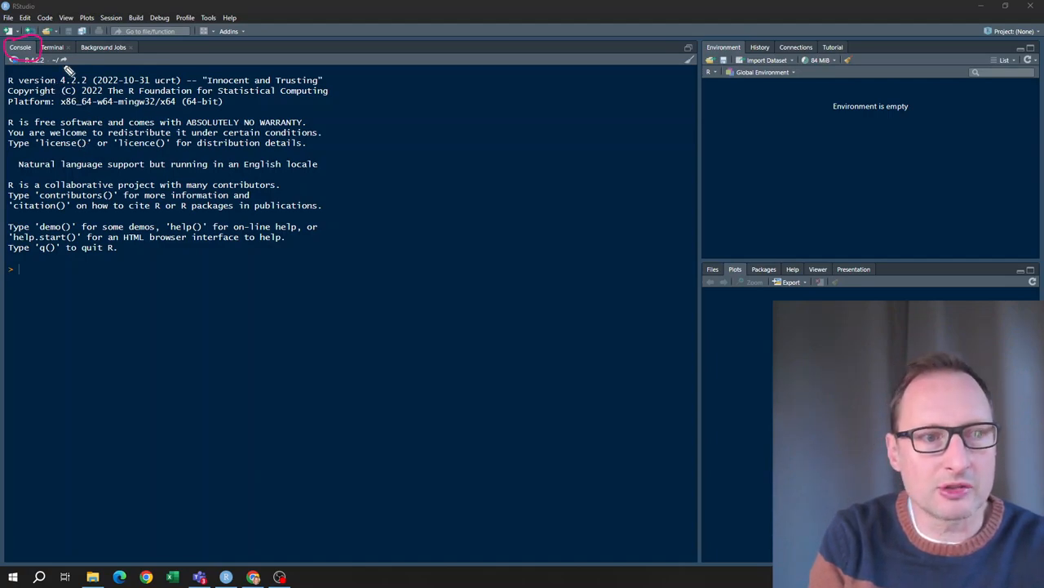
pyautogui.moveTo(660, 13)
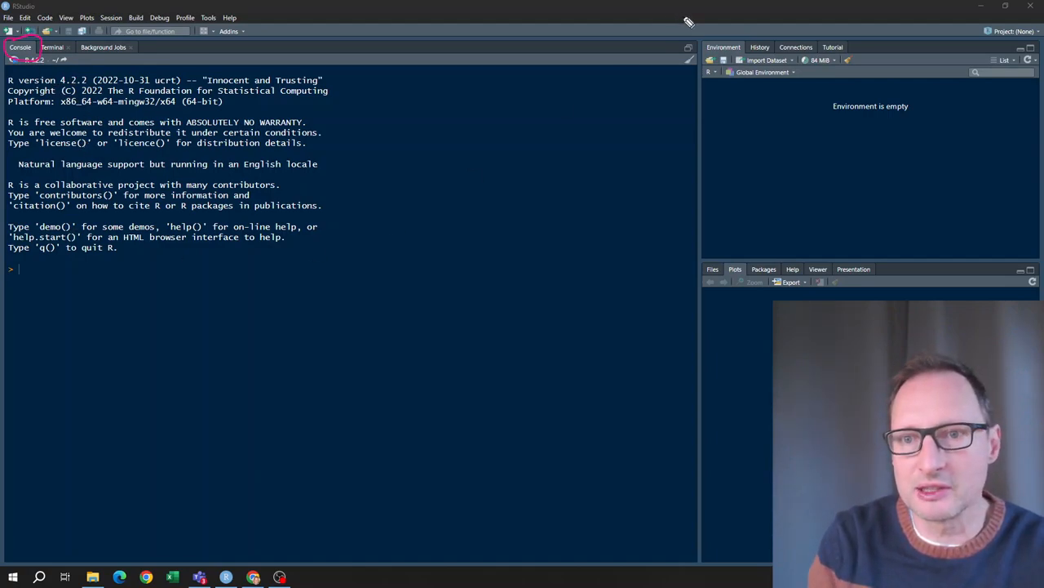
pyautogui.moveTo(998, 176)
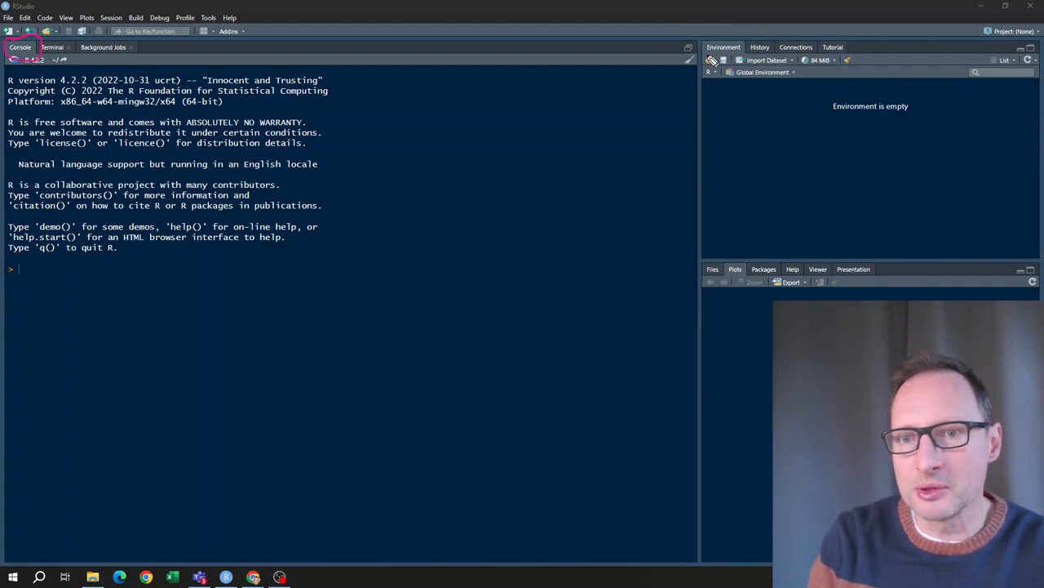
pyautogui.moveTo(741, 62)
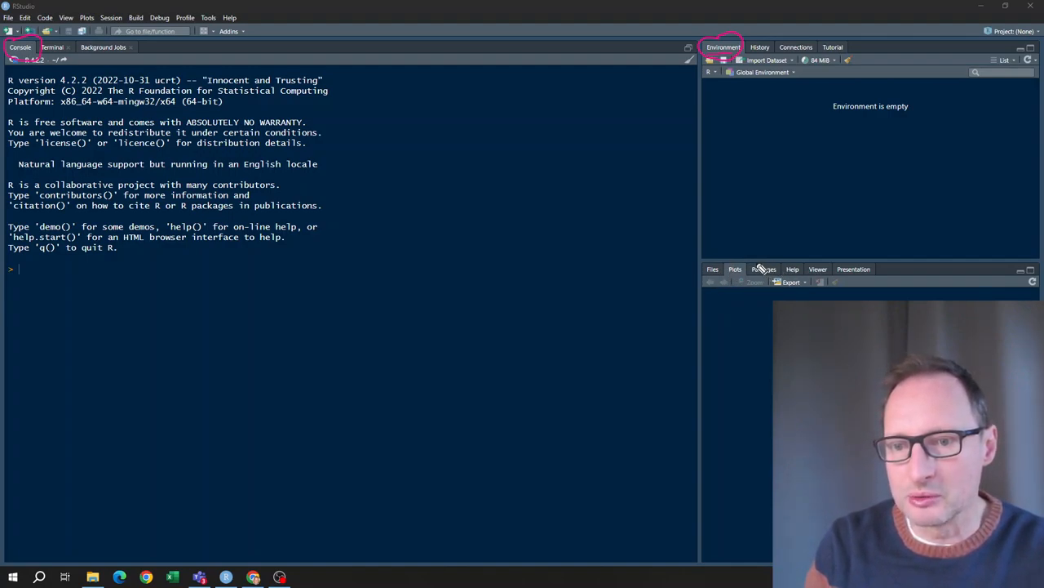
pyautogui.click(763, 268)
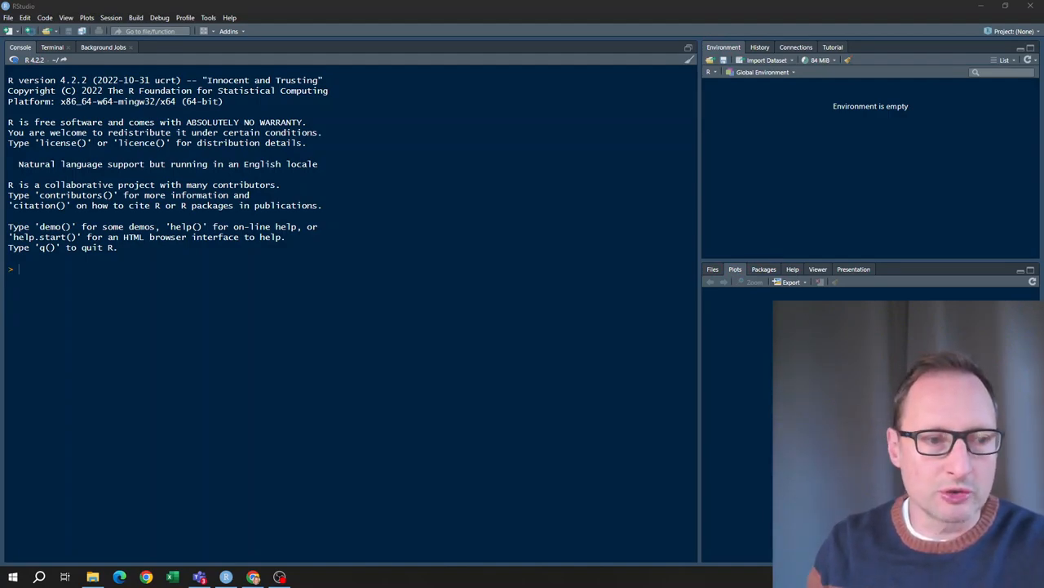
pyautogui.moveTo(239, 277)
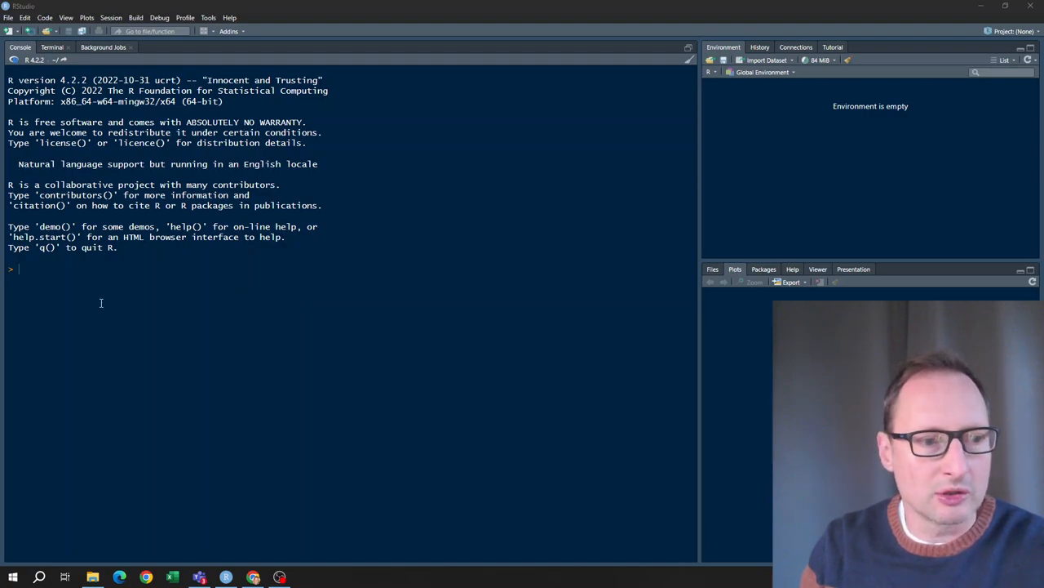
# - Evaluate 6*8 and sqrt(6449857) in the console, getting 48 and 2539.657
pyautogui.write('6')
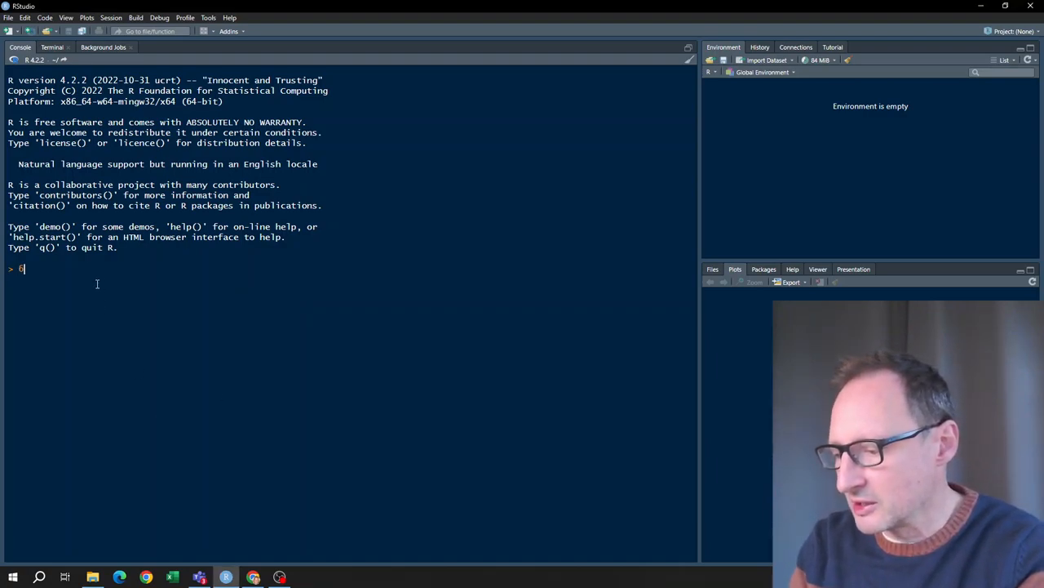
pyautogui.write('*8')
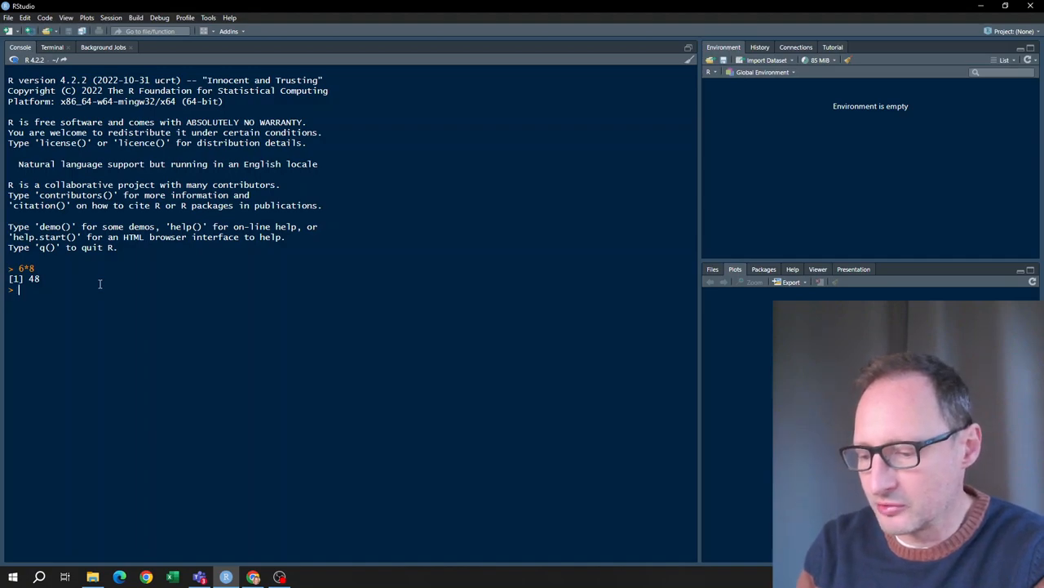
pyautogui.write('sqrt(')
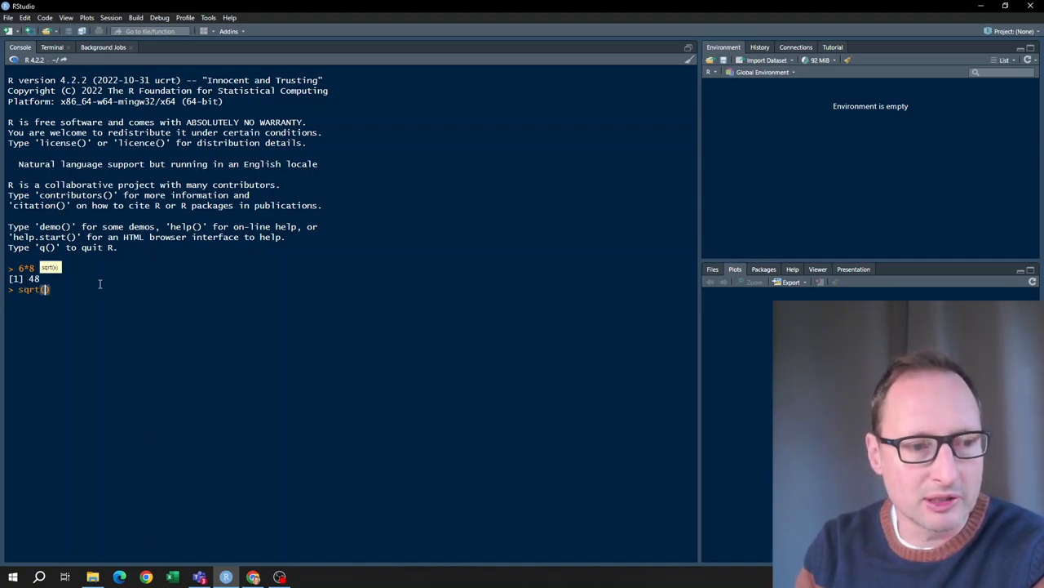
pyautogui.write('6449857')
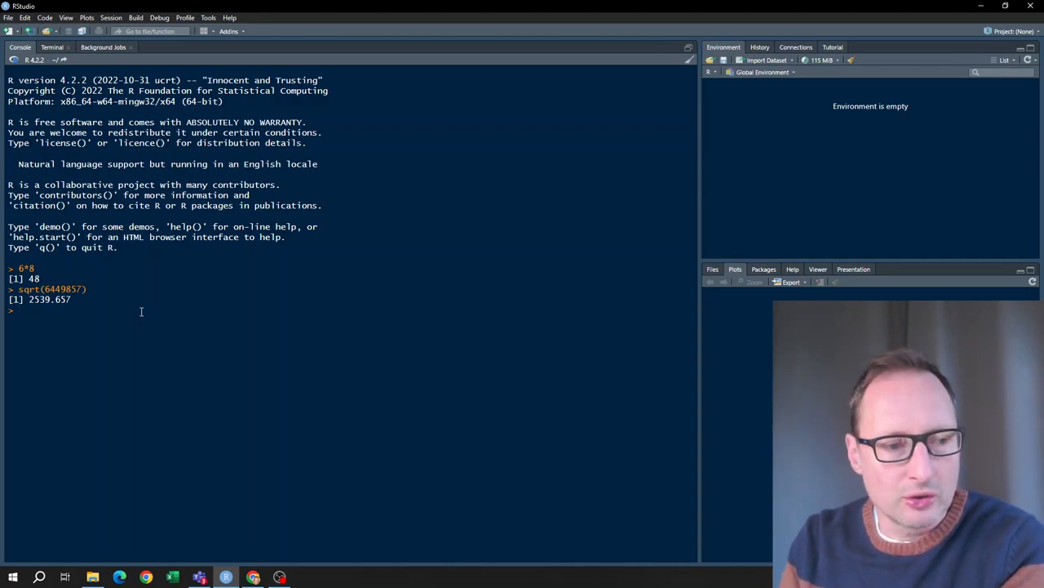
# - Assign a <- 56 in the console
pyautogui.write('a')
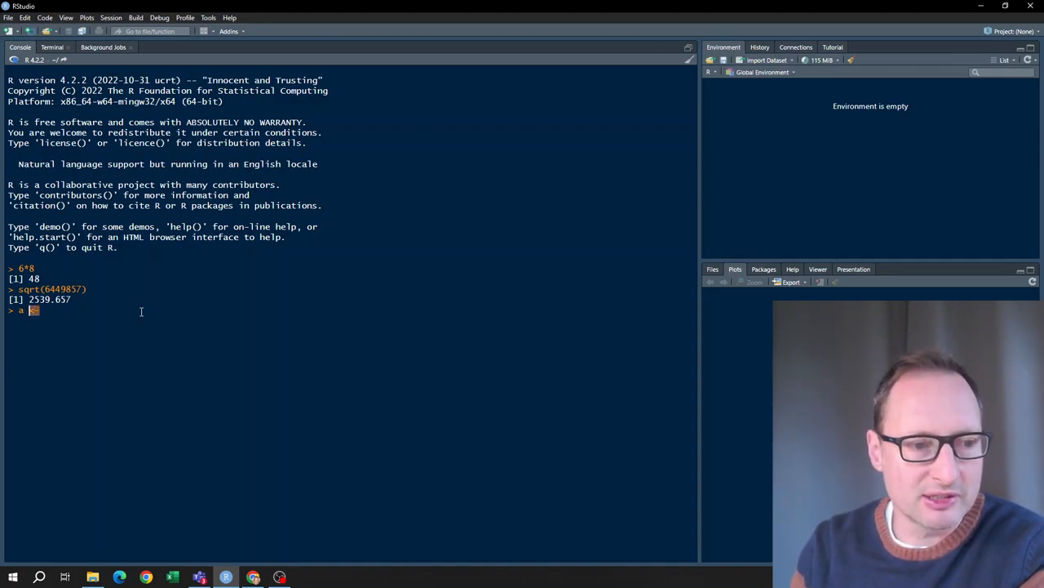
pyautogui.write('<-')
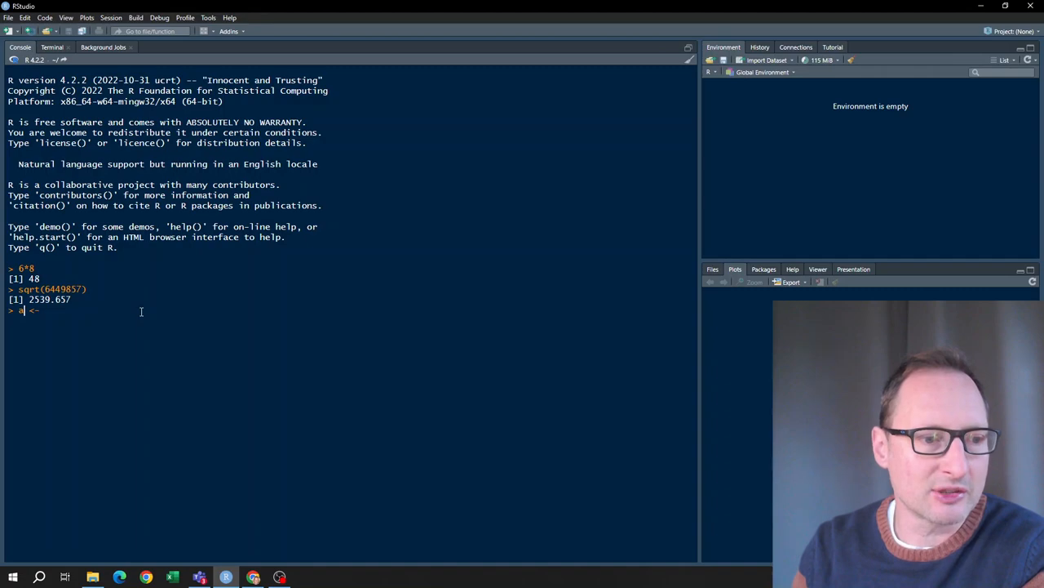
pyautogui.write('<-')
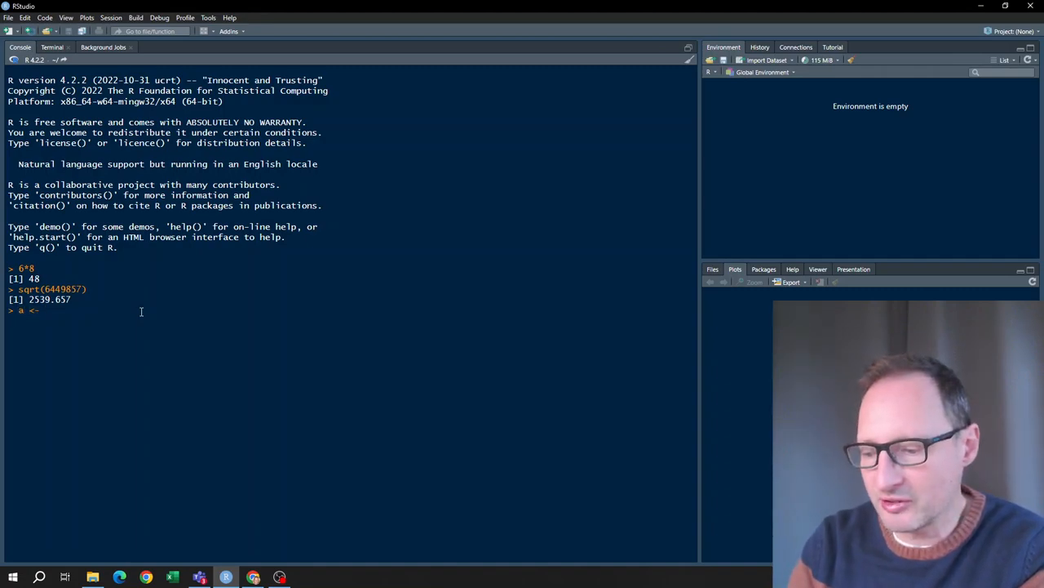
pyautogui.write('56')
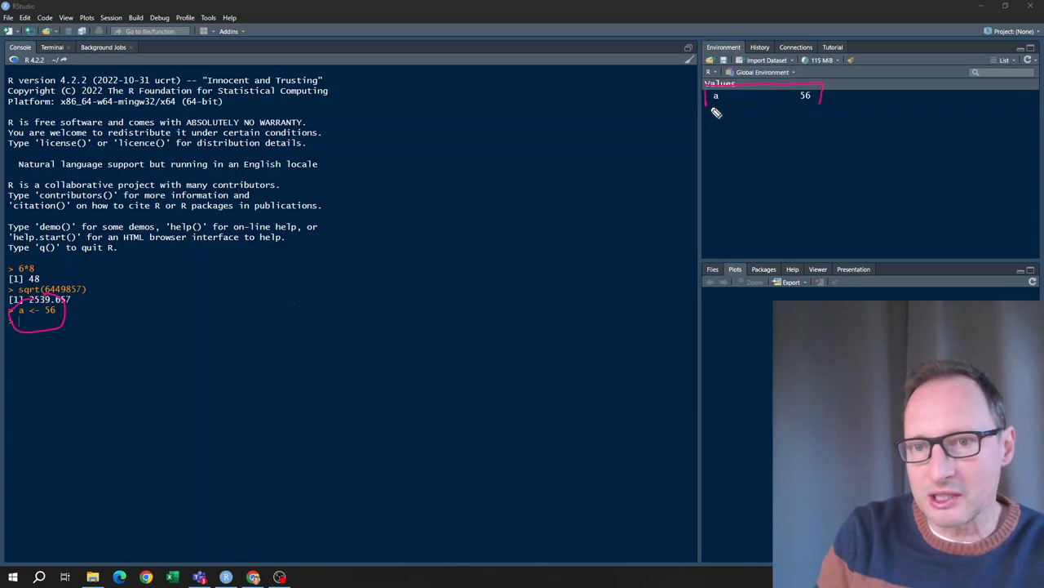
pyautogui.moveTo(19, 323)
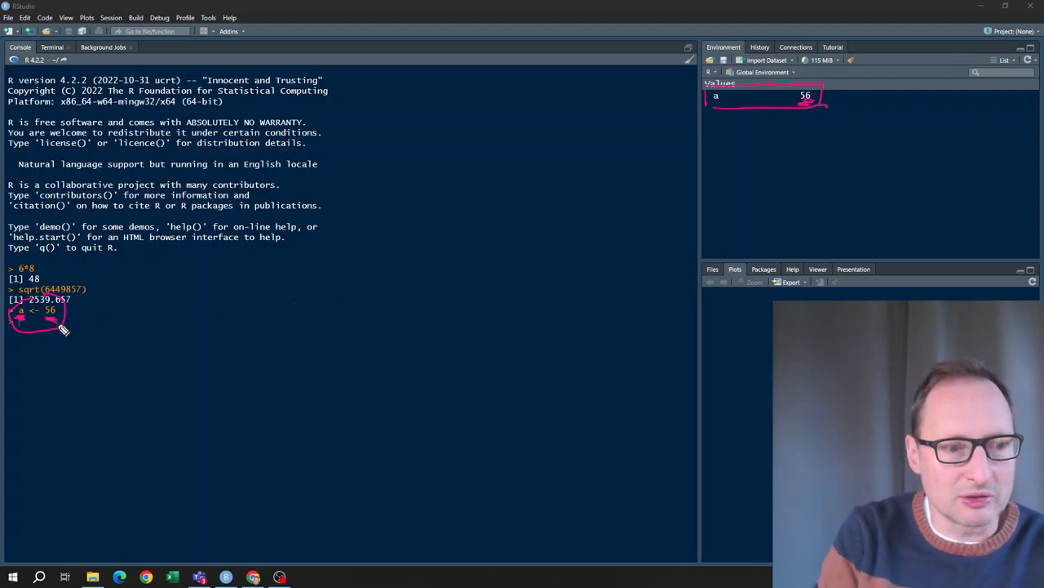
pyautogui.moveTo(64, 333)
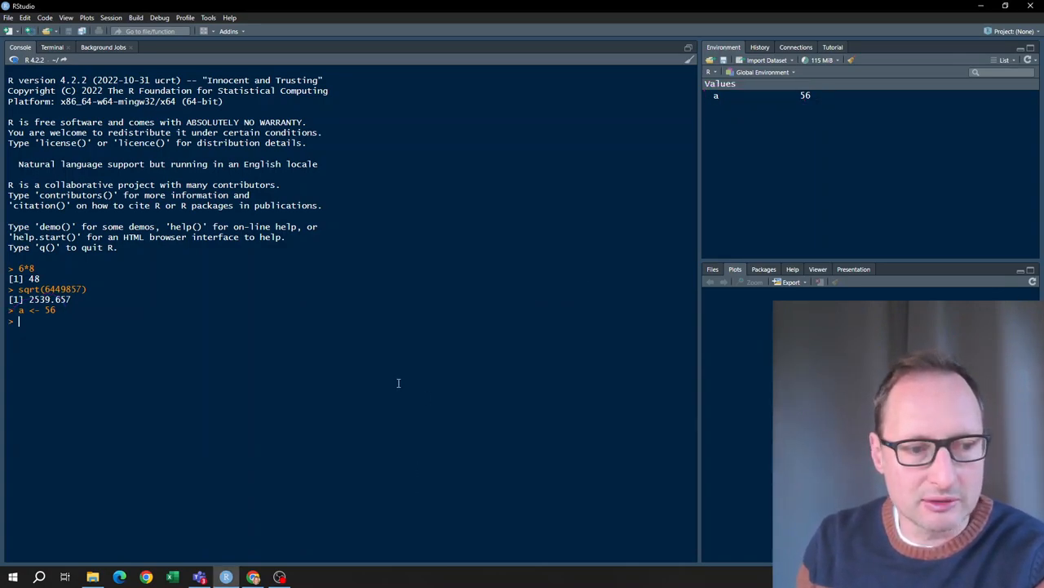
# - Assign b <- 32 and c <- a+b, so c is 88 in the Environment pane
pyautogui.write('b <-')
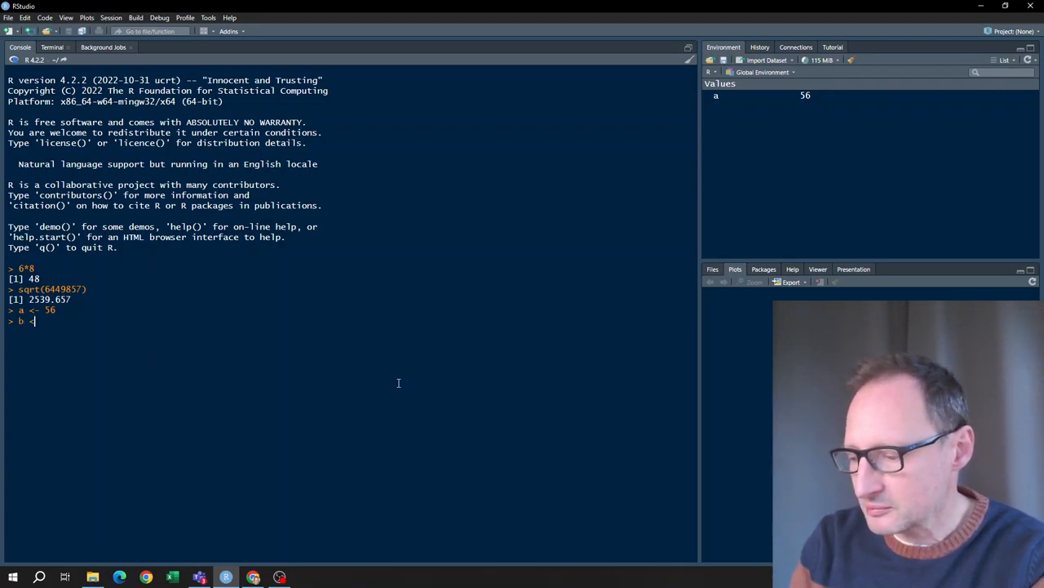
pyautogui.write('32')
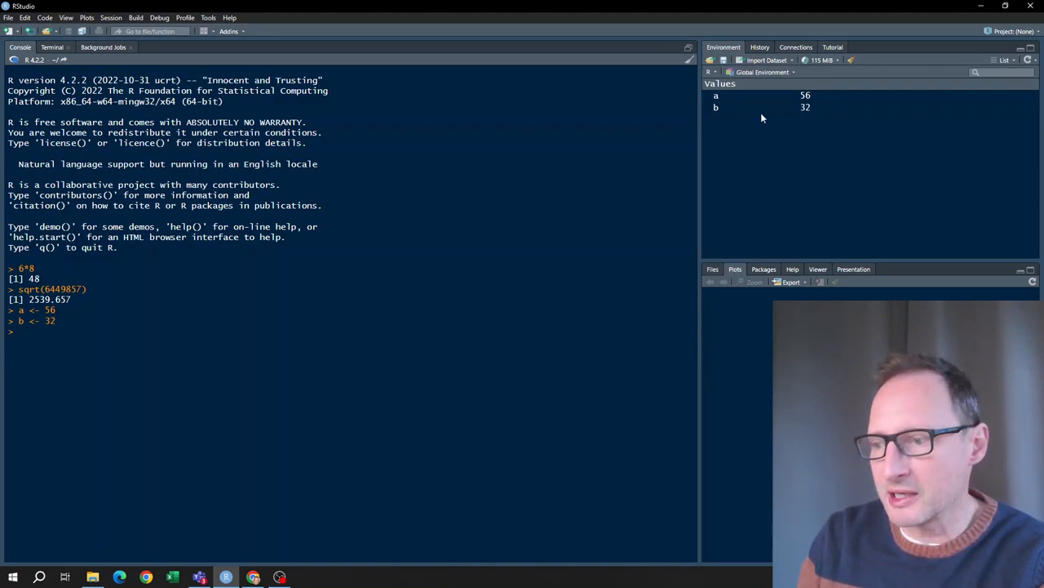
pyautogui.moveTo(846, 145)
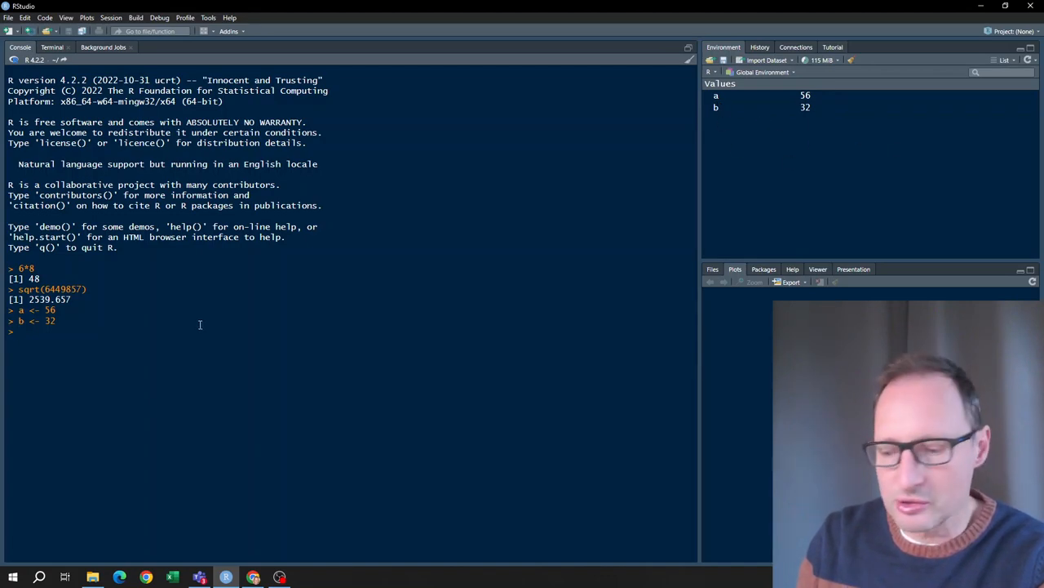
pyautogui.write('c <-')
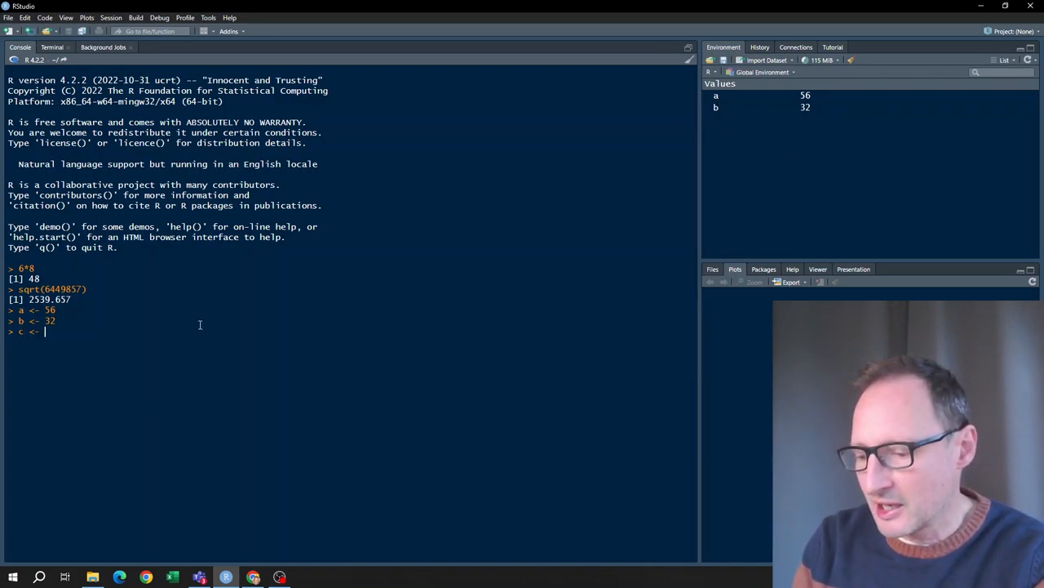
pyautogui.write('a+b')
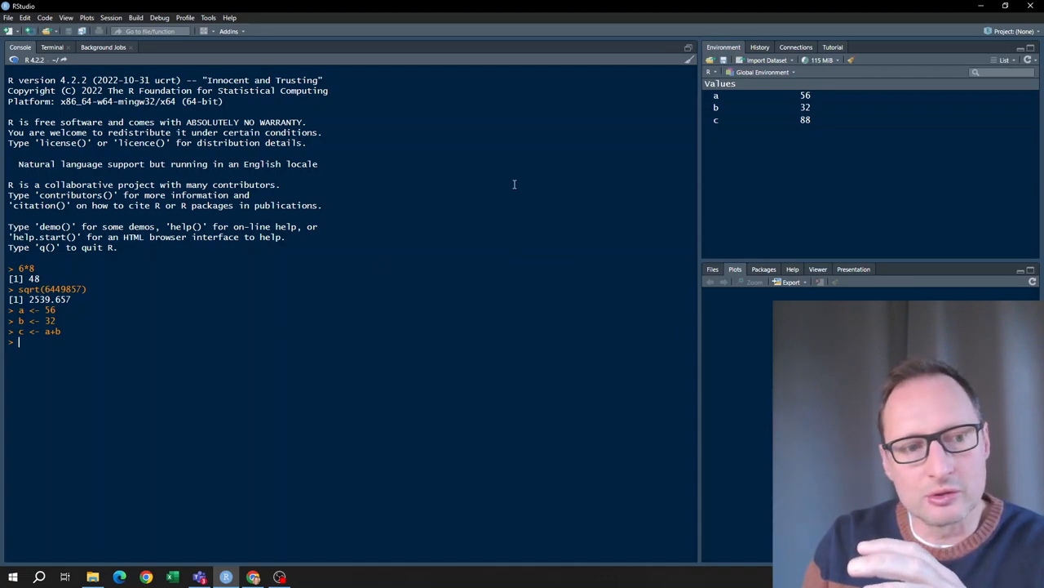
pyautogui.moveTo(241, 329)
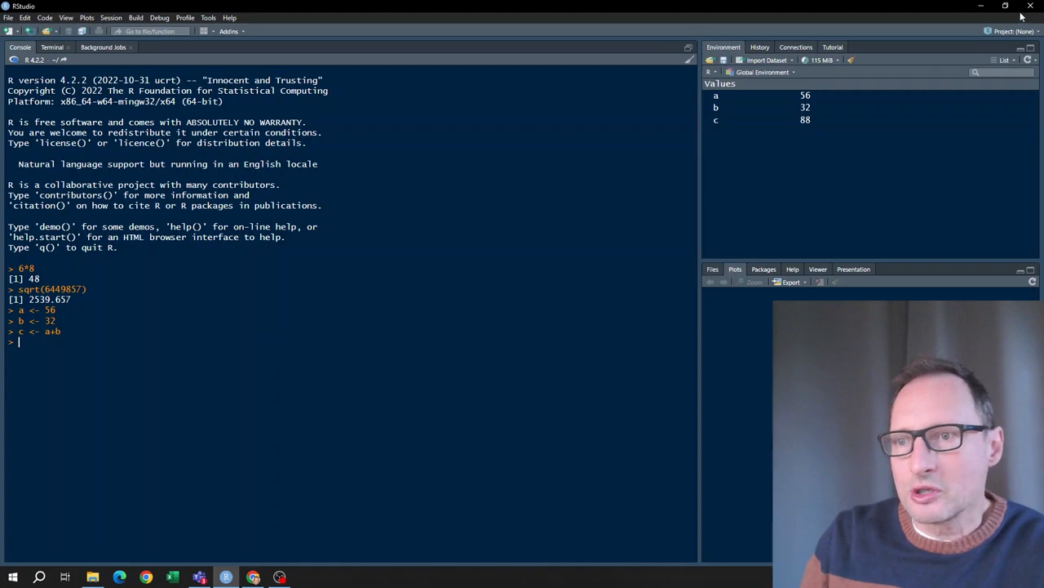
pyautogui.moveTo(903, 66)
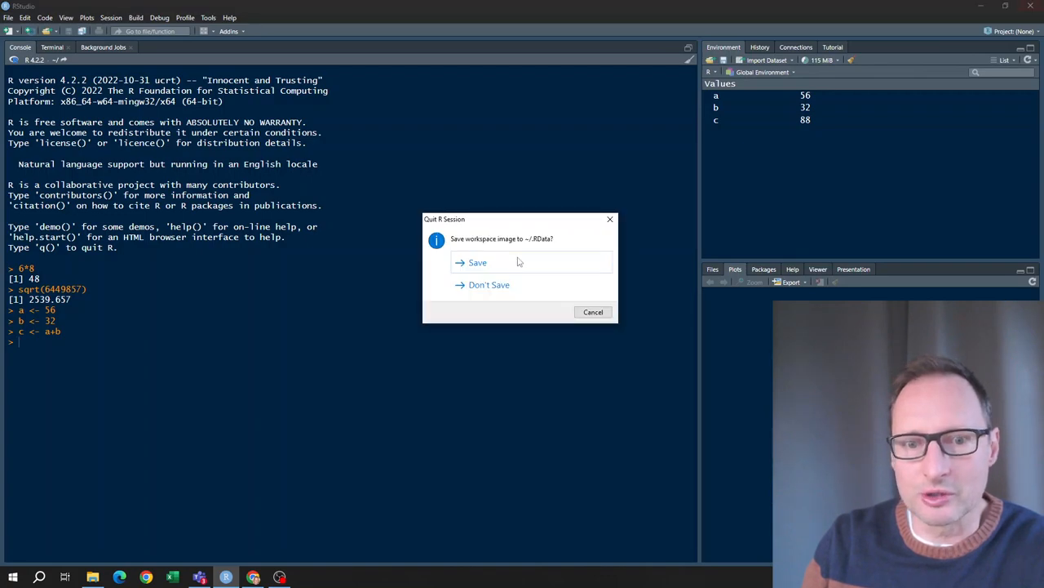
pyautogui.moveTo(489, 284)
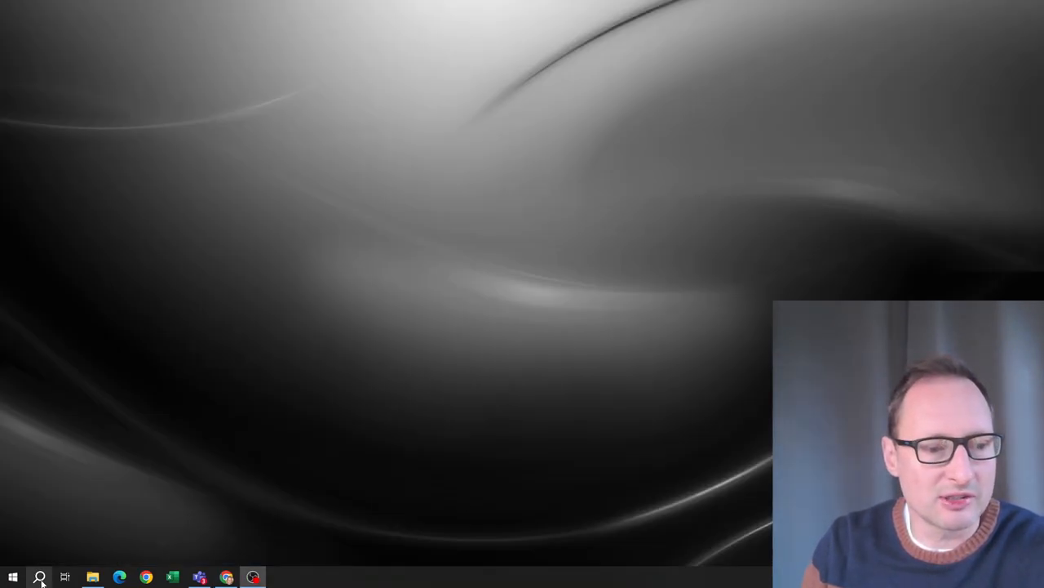
# - Quit RStudio without saving the workspace and relaunch it with an empty environment
pyautogui.click(39, 574)
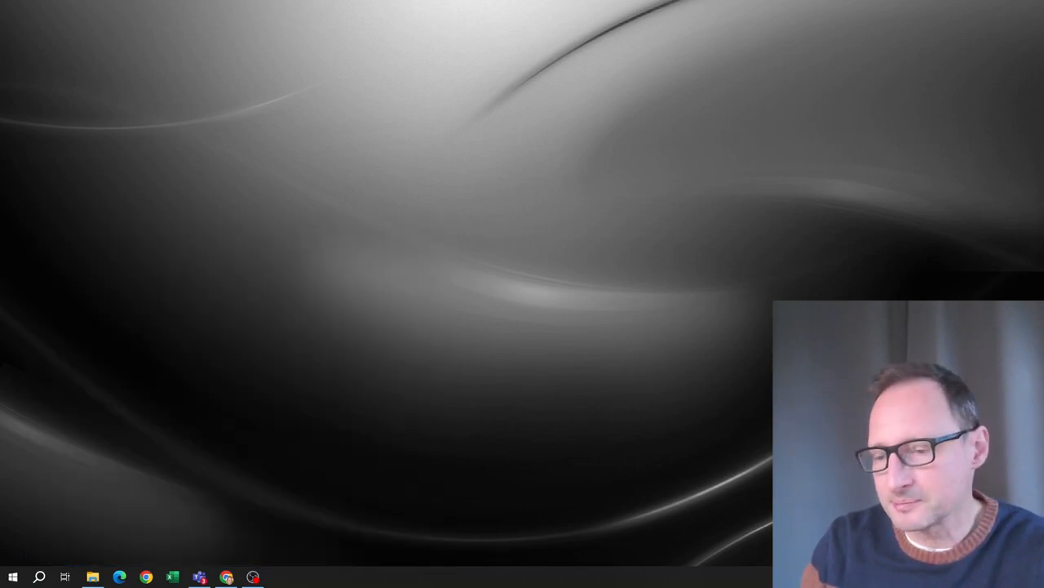
pyautogui.click(281, 575)
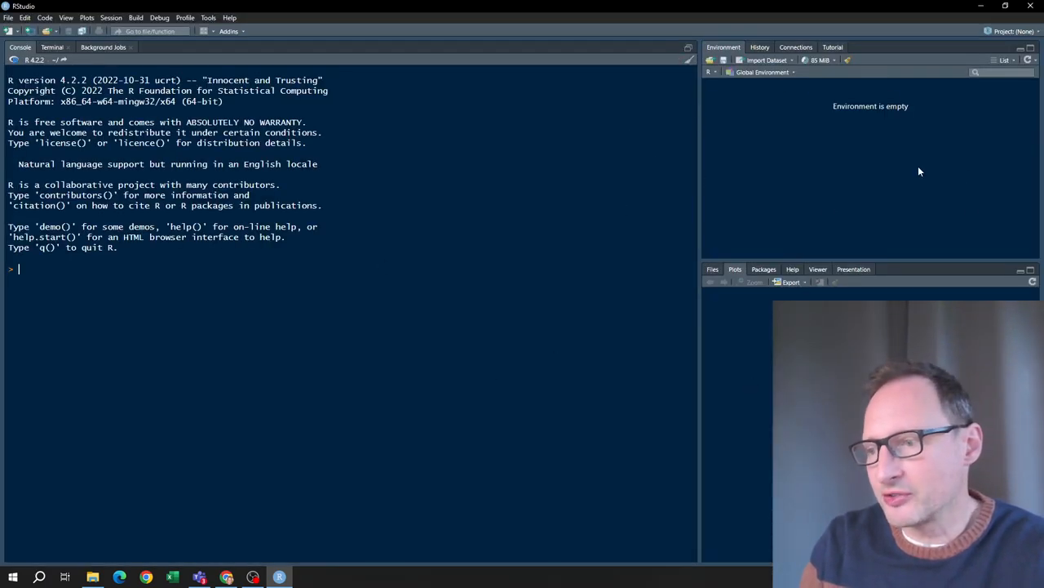
pyautogui.moveTo(669, 243)
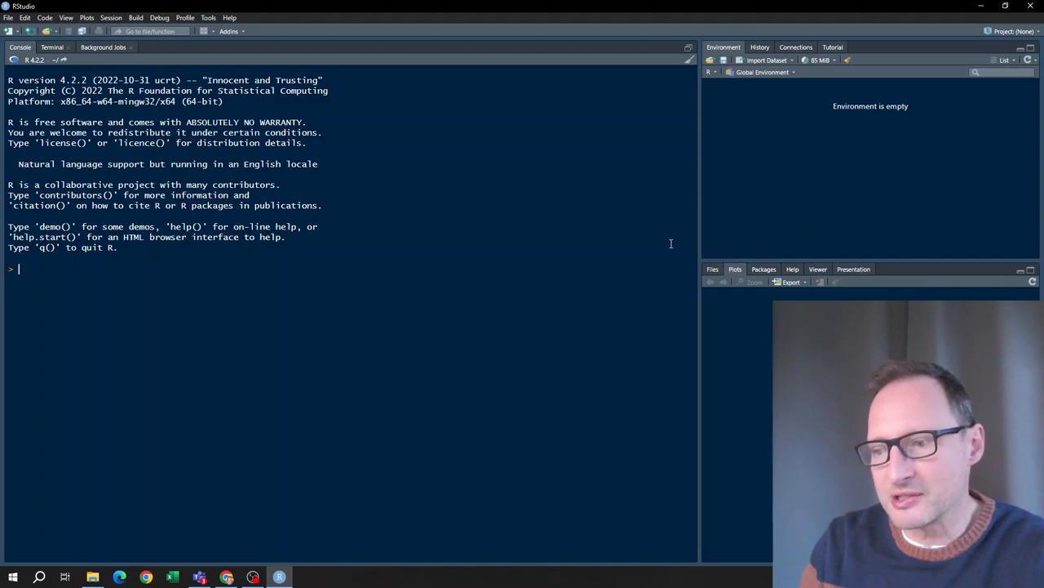
pyautogui.moveTo(787, 215)
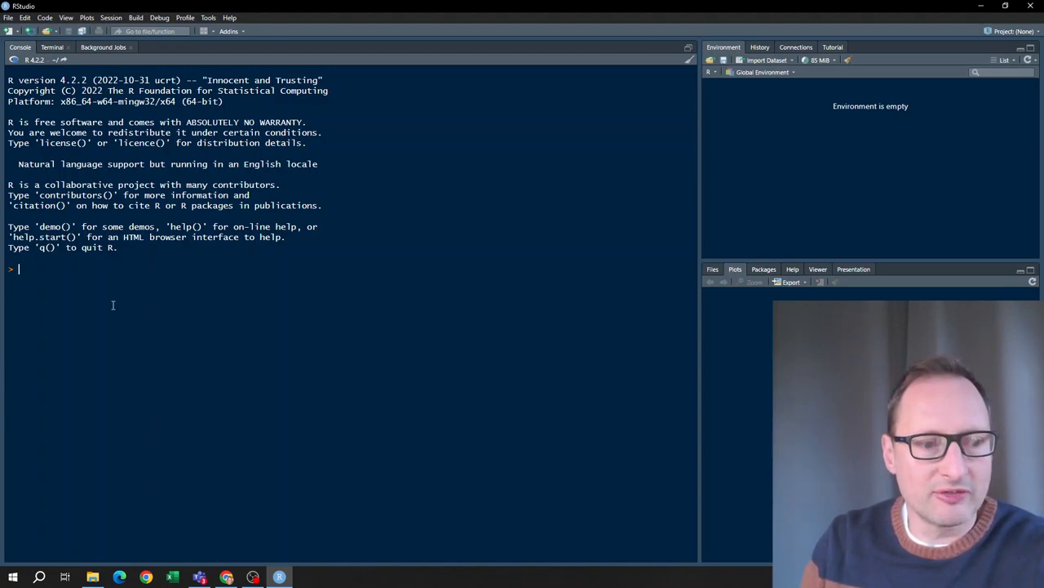
pyautogui.moveTo(787, 137)
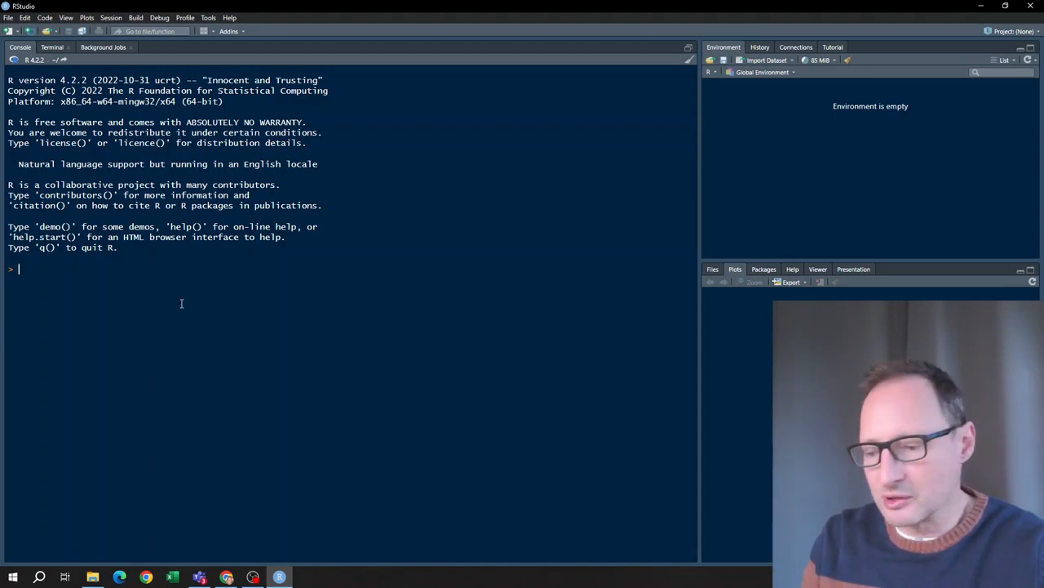
# - Assign a <- 56 in the console of the fresh session
pyautogui.write('a <- 56')
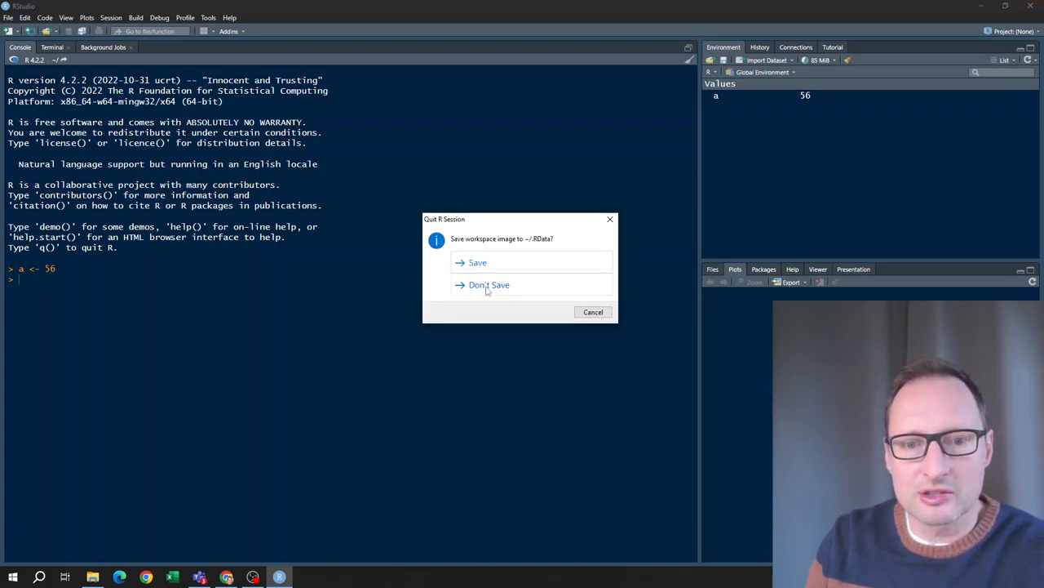
pyautogui.moveTo(519, 292)
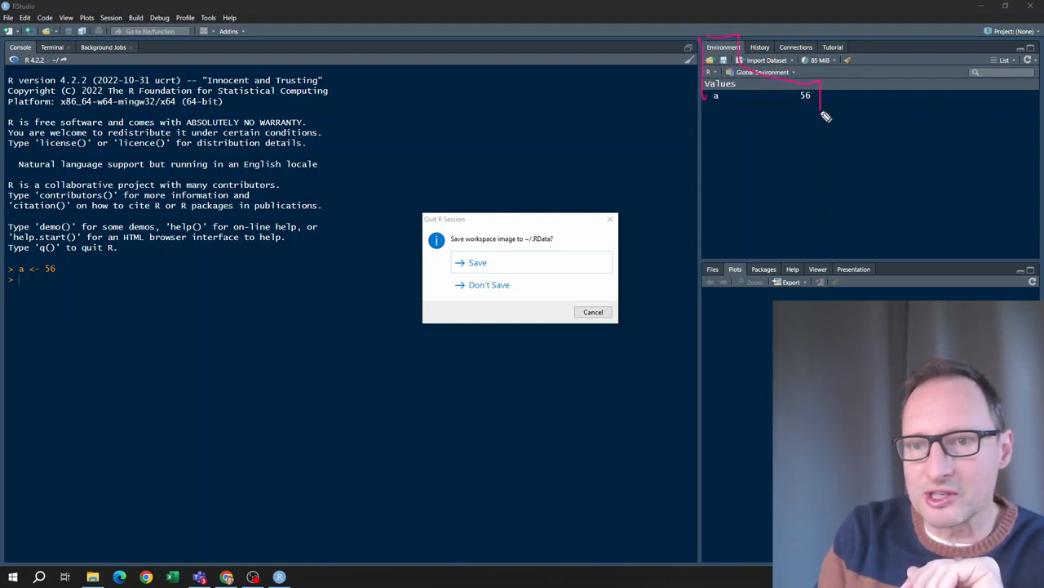
pyautogui.moveTo(702, 131)
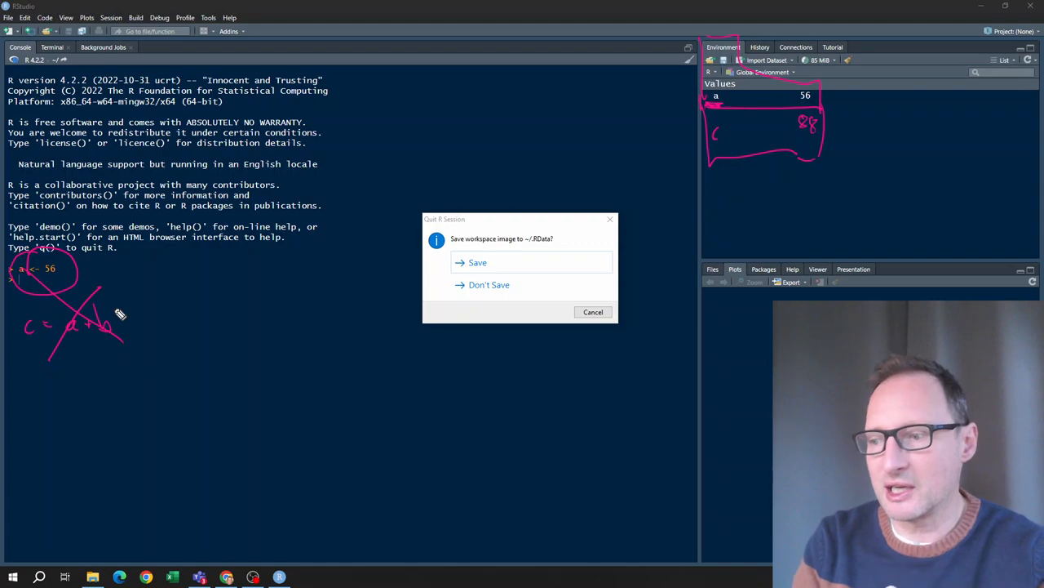
pyautogui.moveTo(221, 512)
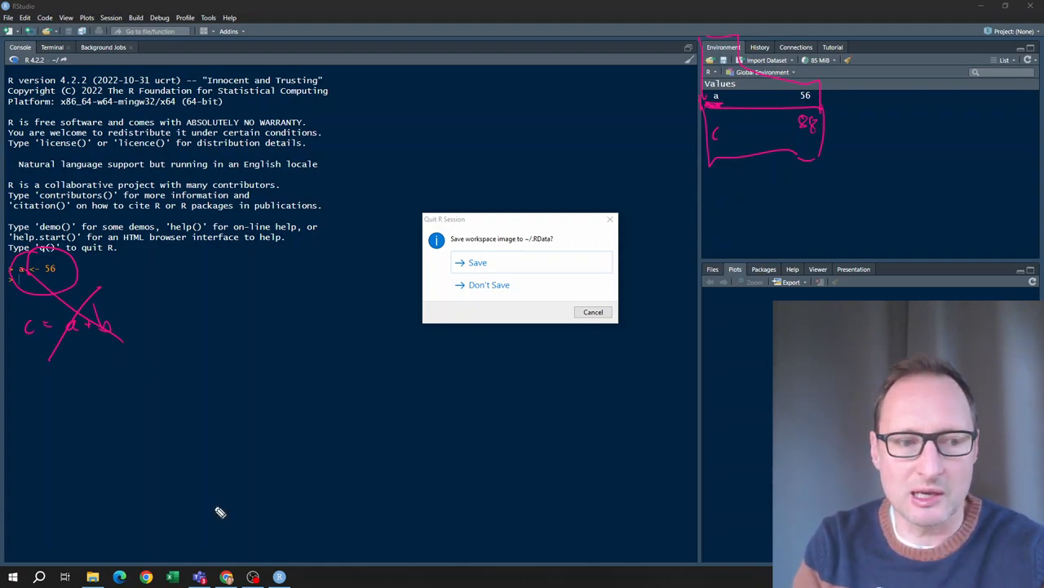
pyautogui.moveTo(313, 367)
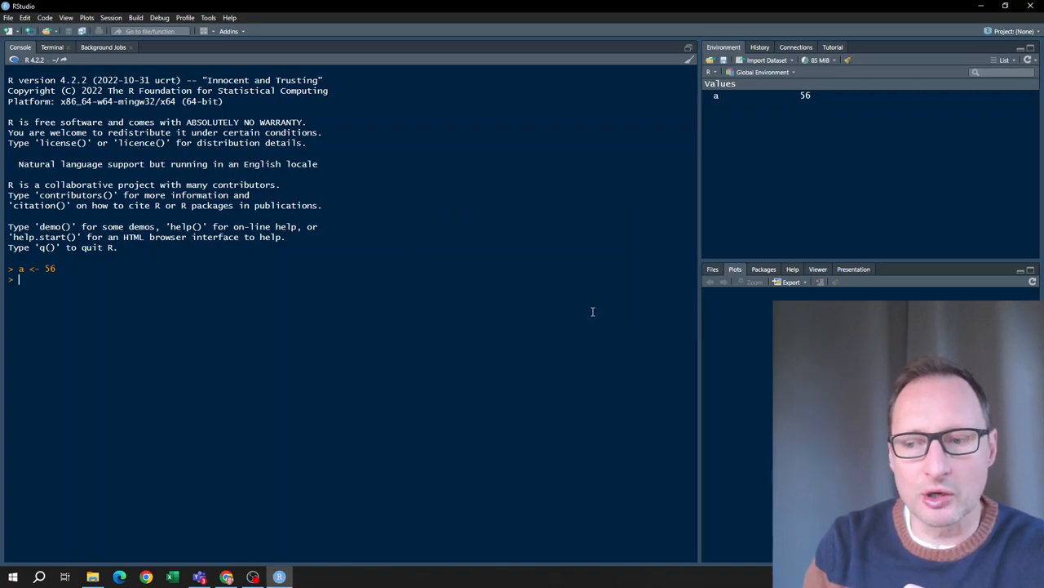
pyautogui.moveTo(643, 321)
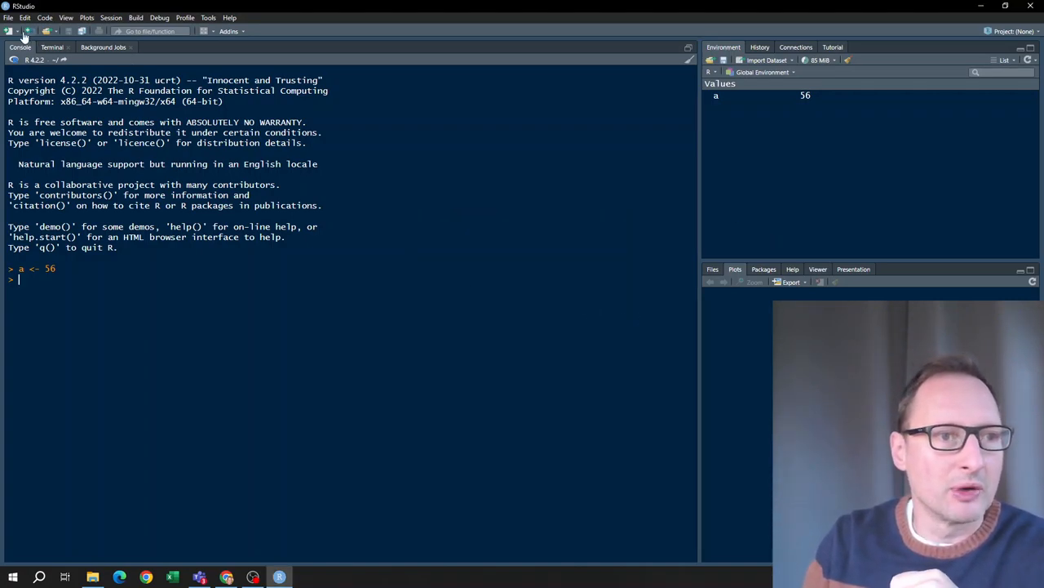
# - Create a new empty R script and start saving it
pyautogui.click(18, 30)
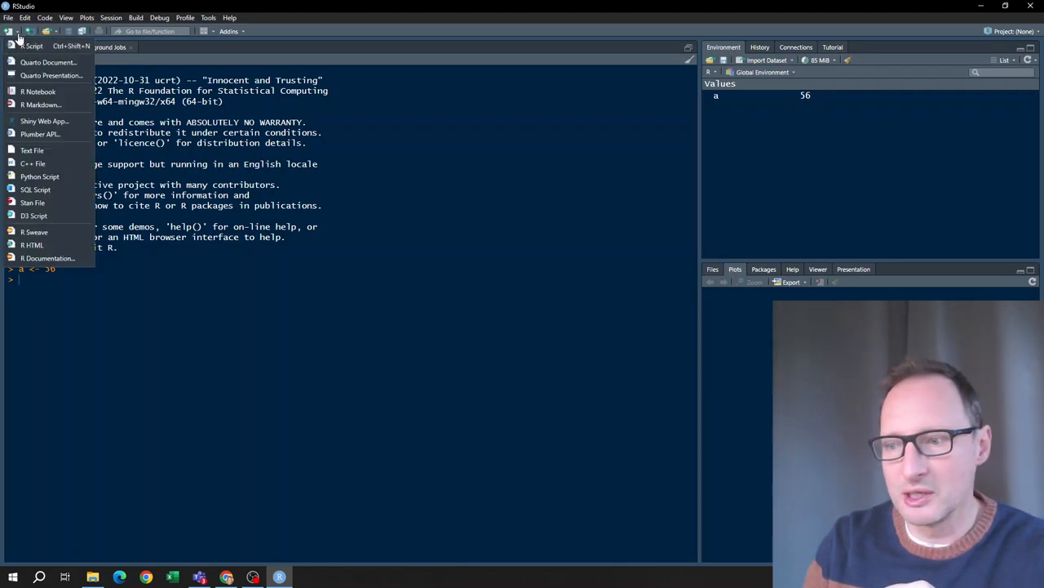
pyautogui.click(28, 46)
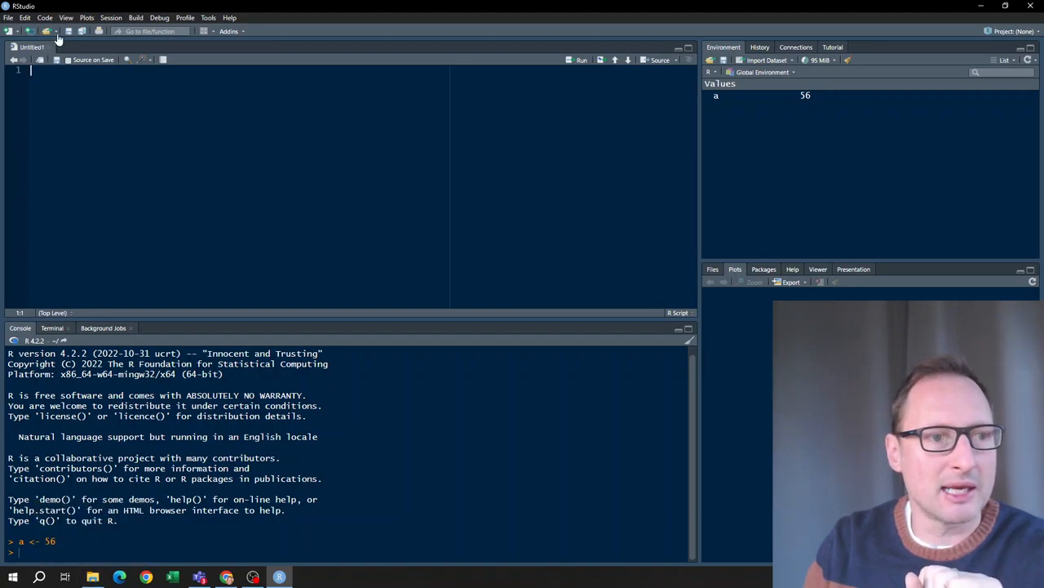
pyautogui.click(10, 17)
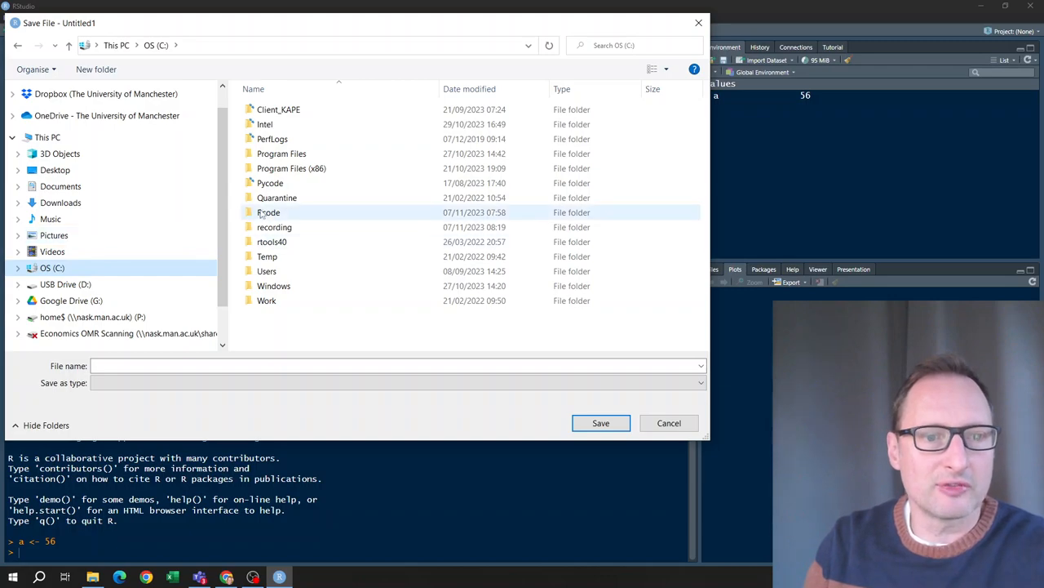
# - Save the script as firstscript in the C:/Rcode folder
pyautogui.click(267, 212)
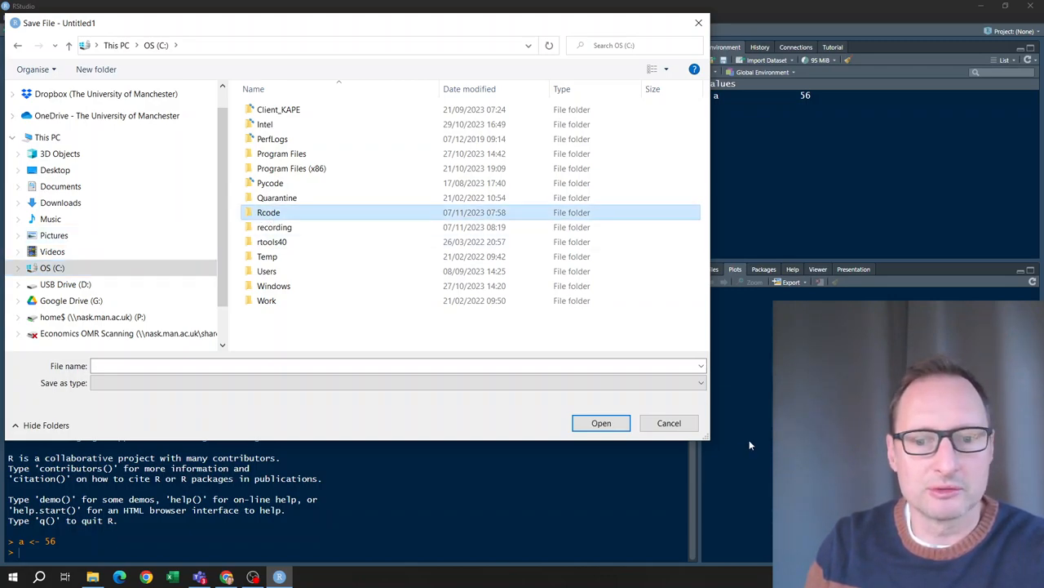
pyautogui.doubleClick(268, 212)
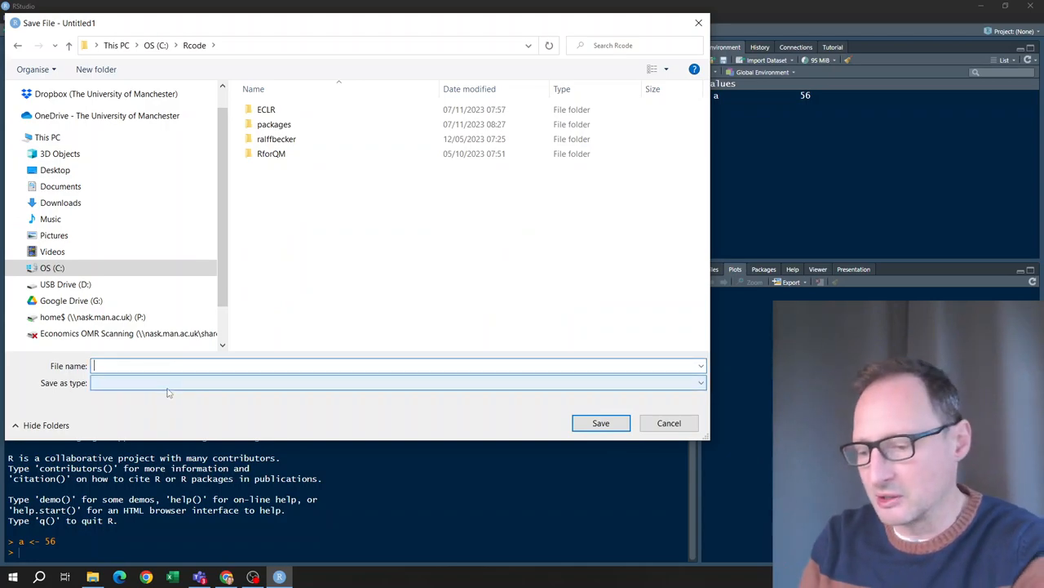
pyautogui.write('firstscript')
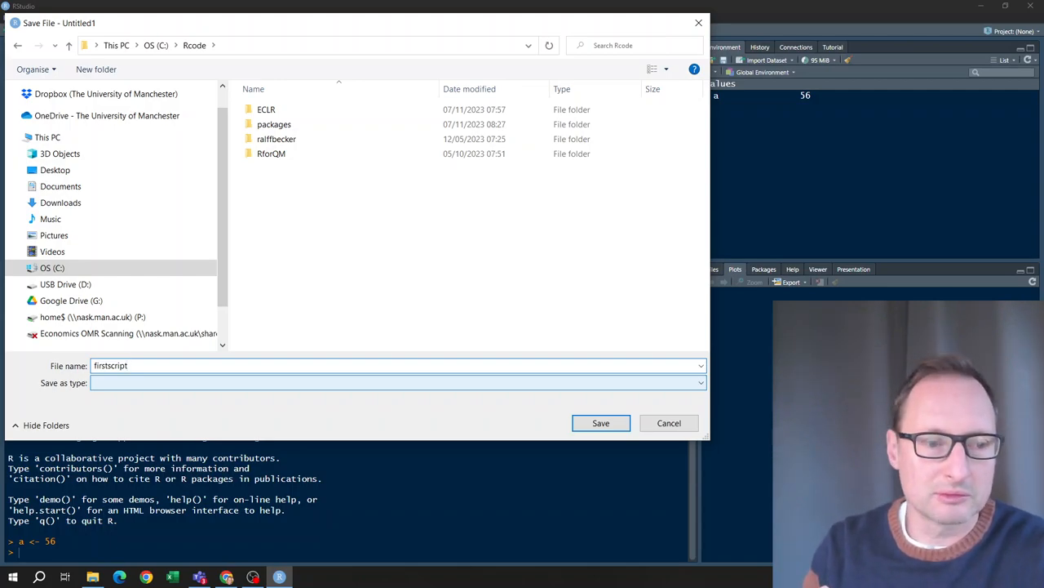
pyautogui.click(601, 423)
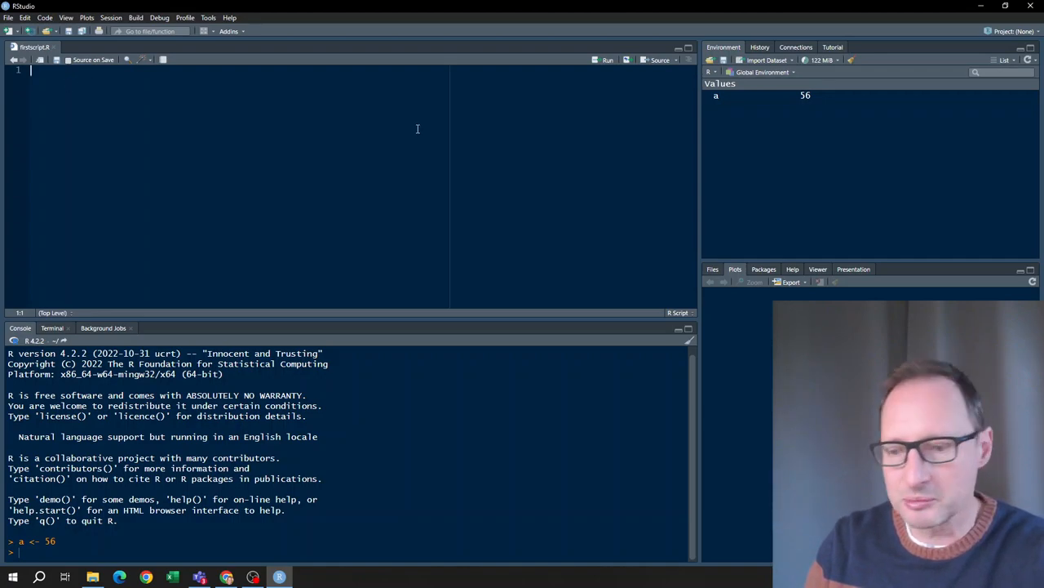
# - Write the script lines a <- 45, b <- 76 and c <- a + b
pyautogui.write('a <- 45')
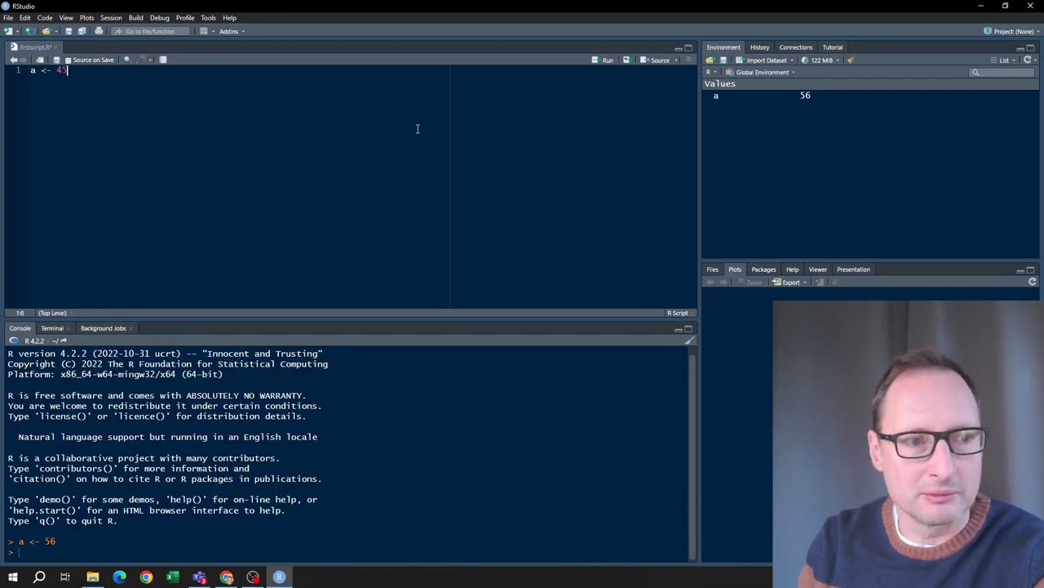
pyautogui.write('b <')
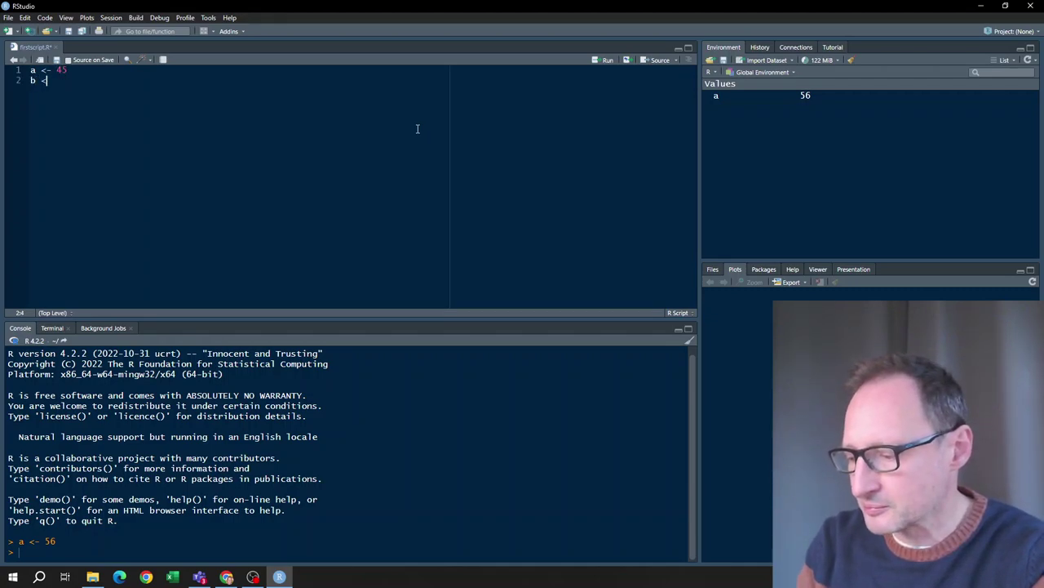
pyautogui.write('76')
pyautogui.write('c')
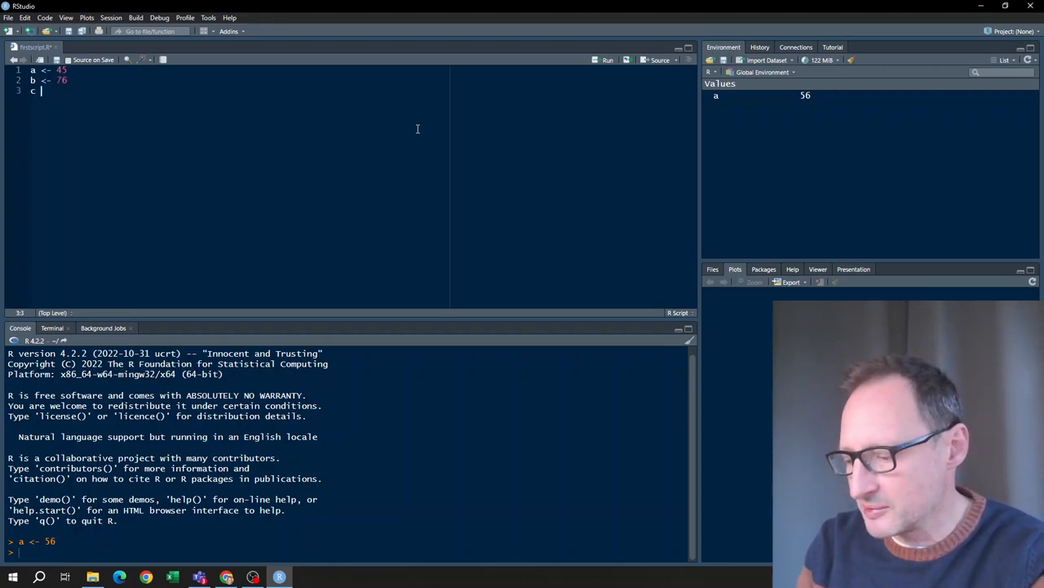
pyautogui.write('<- a')
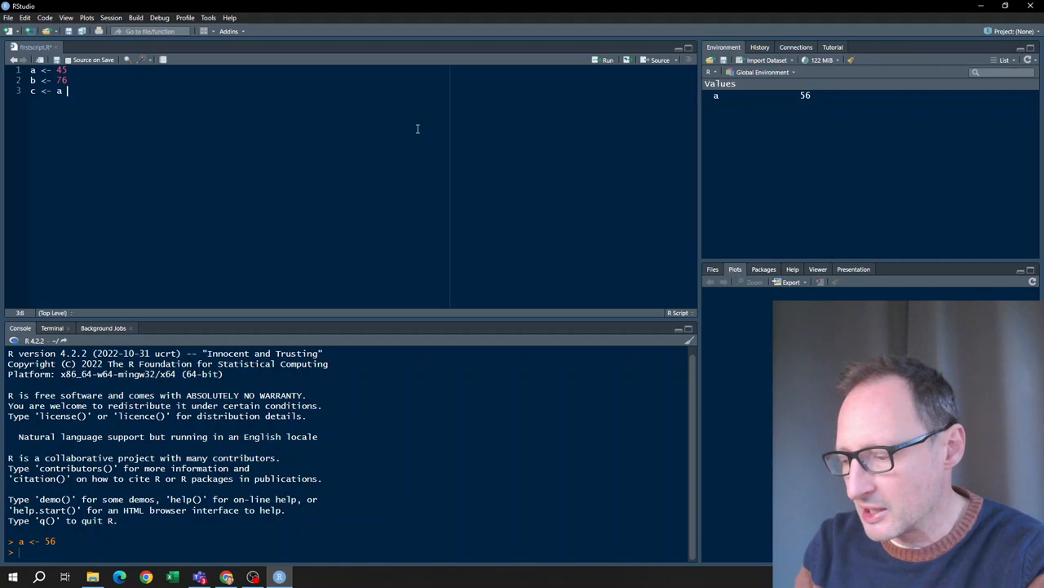
pyautogui.write('+ b')
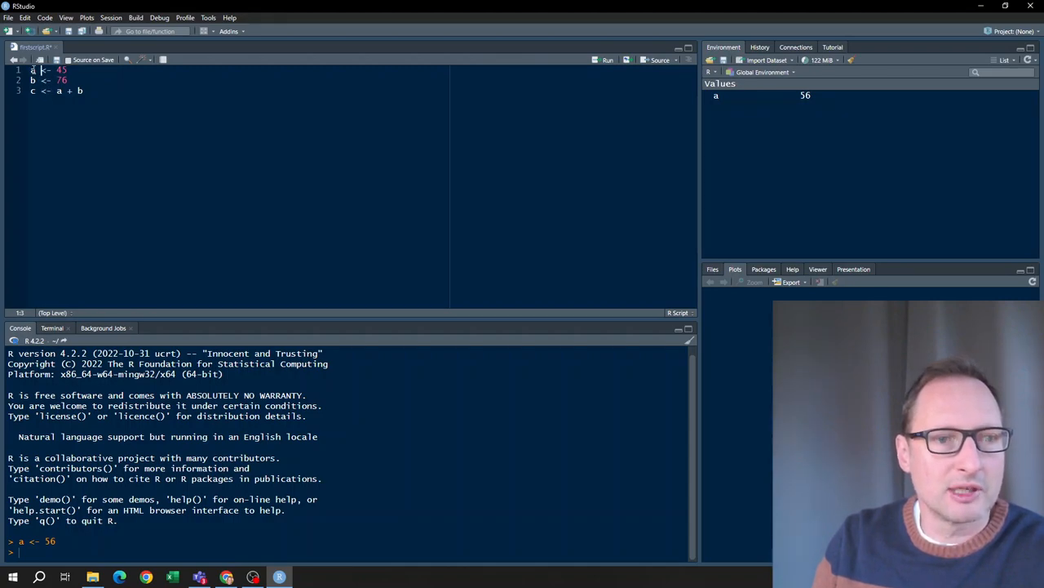
# - Run the lines from the first one so c becomes 121, then quit RStudio
pyautogui.click(603, 58)
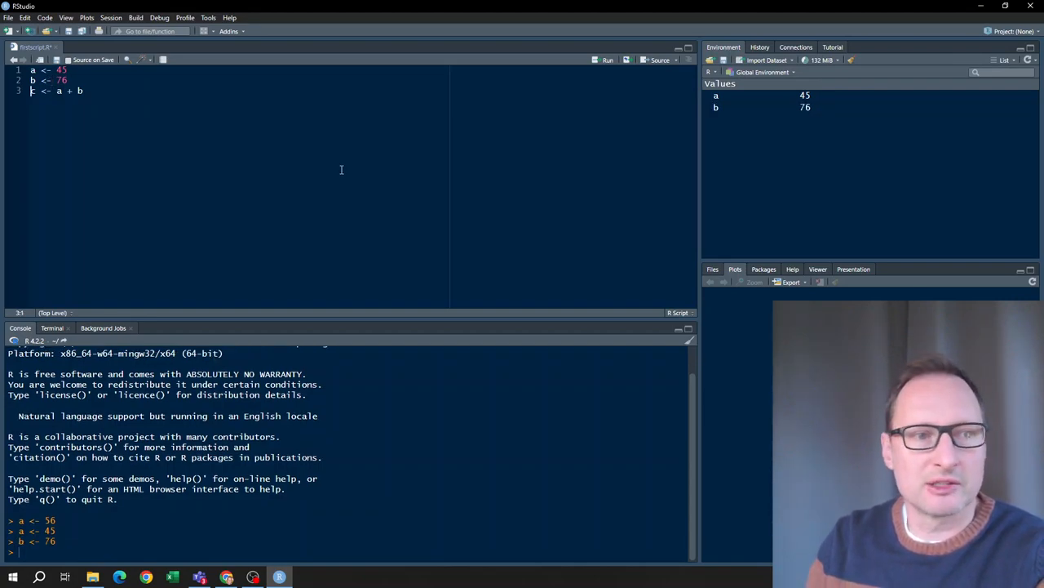
pyautogui.moveTo(663, 109)
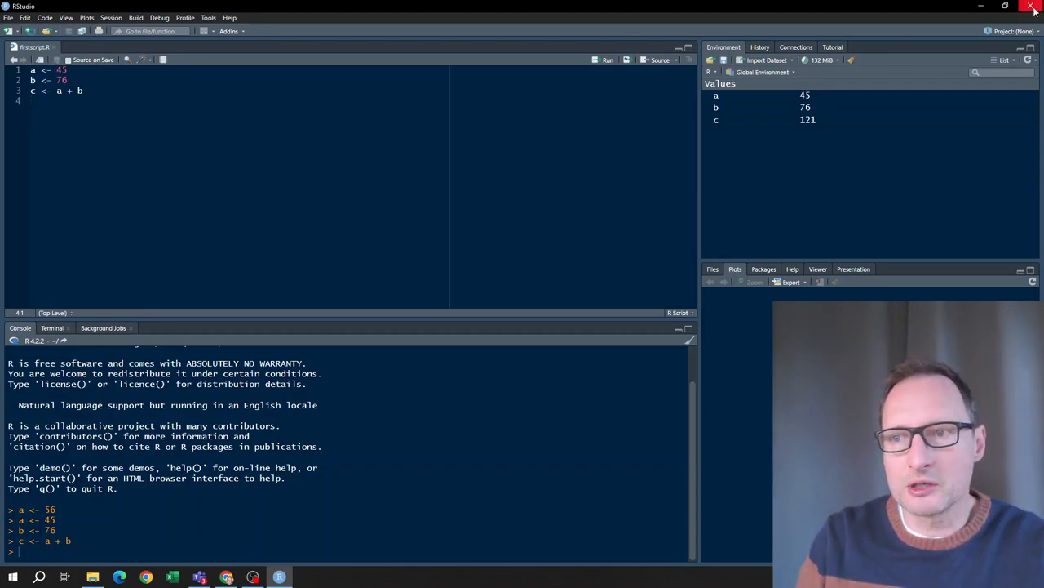
pyautogui.click(1033, 7)
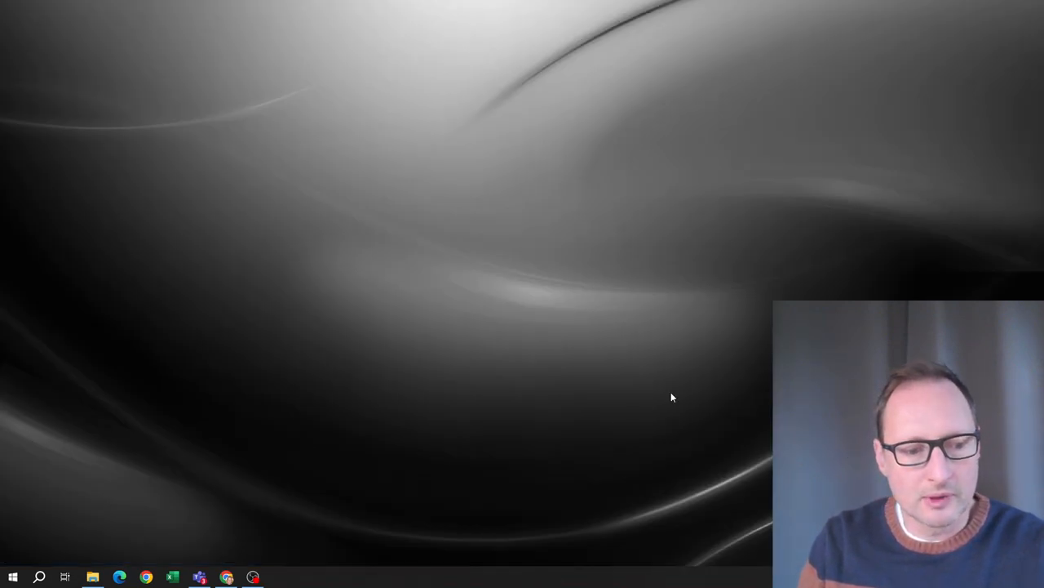
# - Relaunch RStudio from the Start menu with an empty environment
pyautogui.click(12, 575)
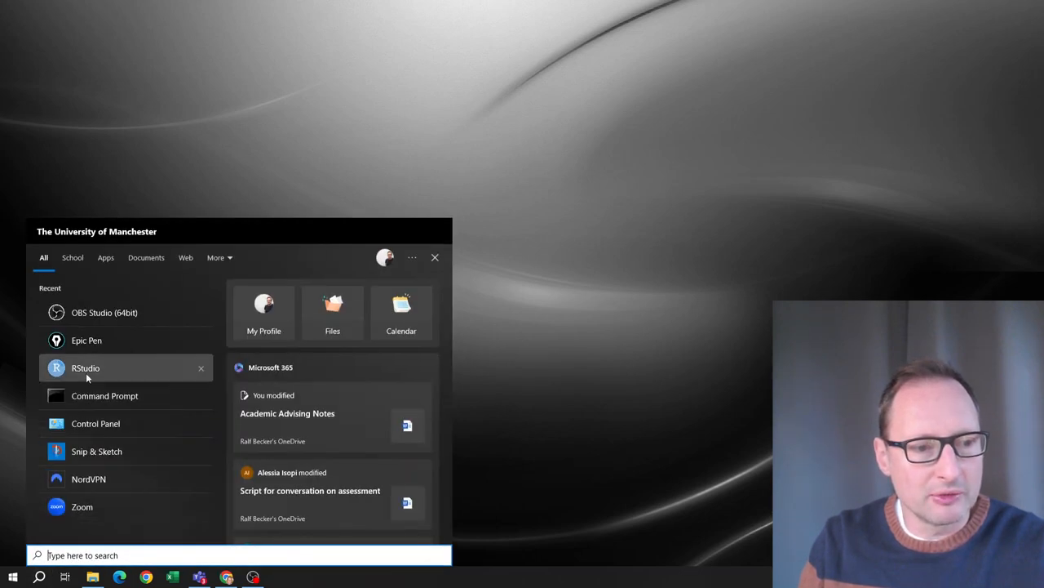
pyautogui.click(85, 369)
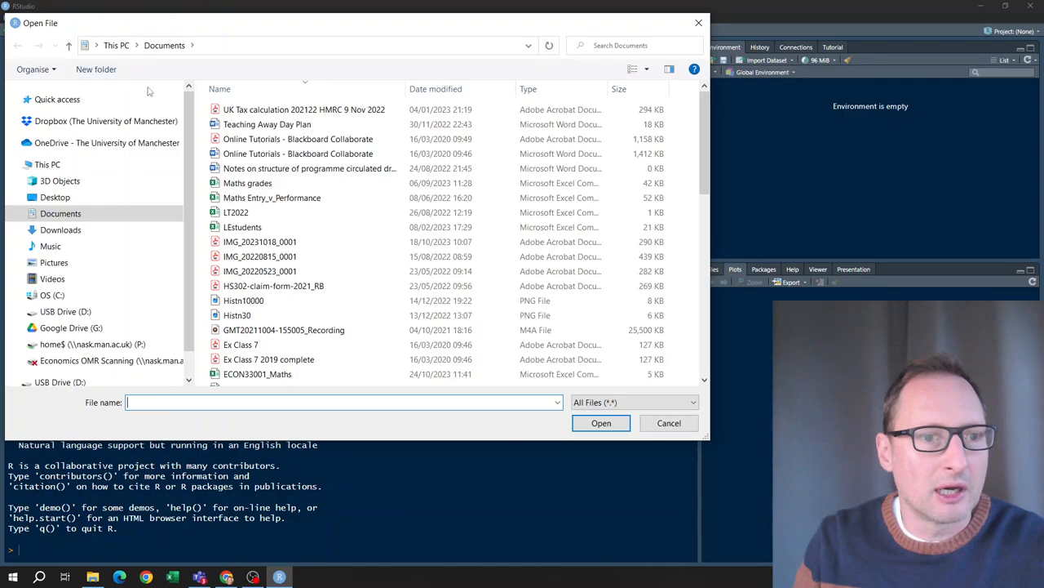
# - Reopen firstscript.R from the C:/Rcode folder
pyautogui.click(52, 294)
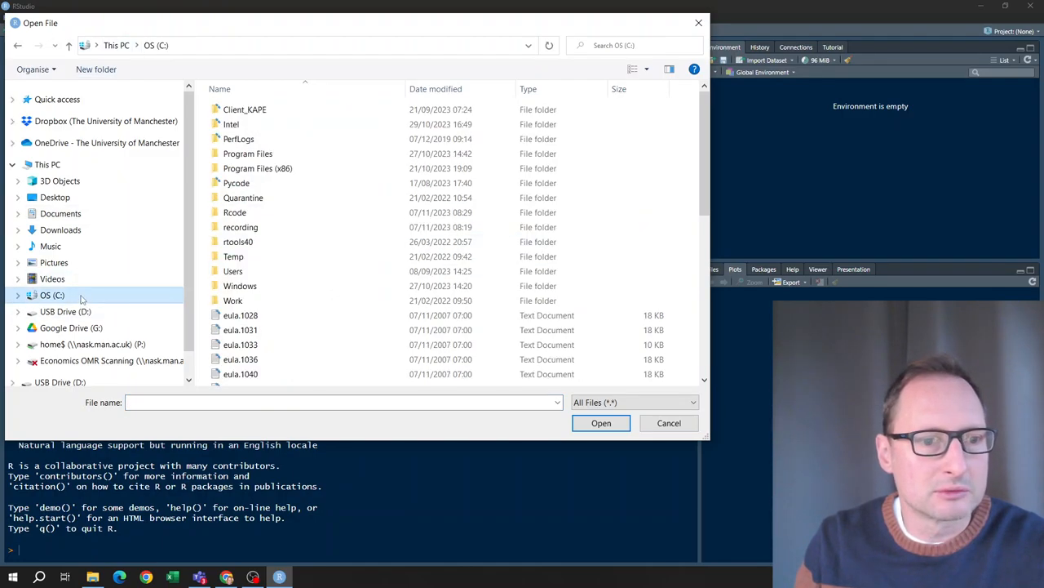
pyautogui.doubleClick(235, 212)
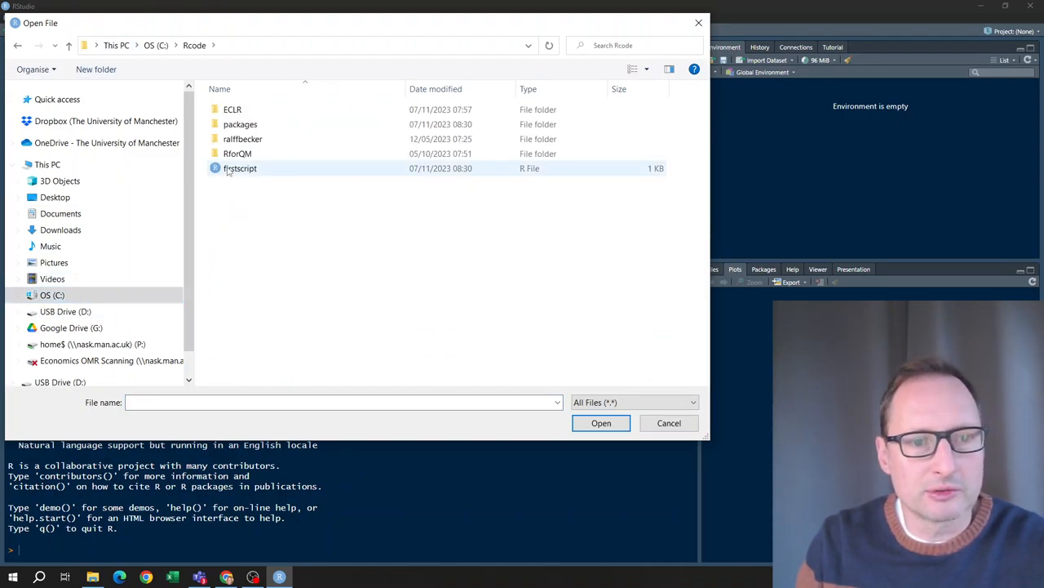
pyautogui.moveTo(238, 170)
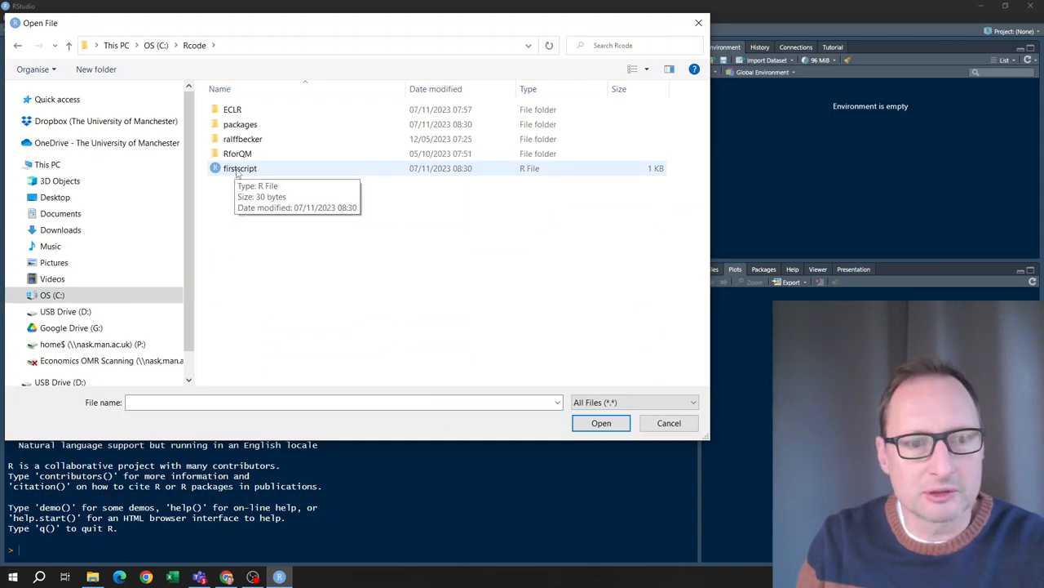
pyautogui.click(601, 423)
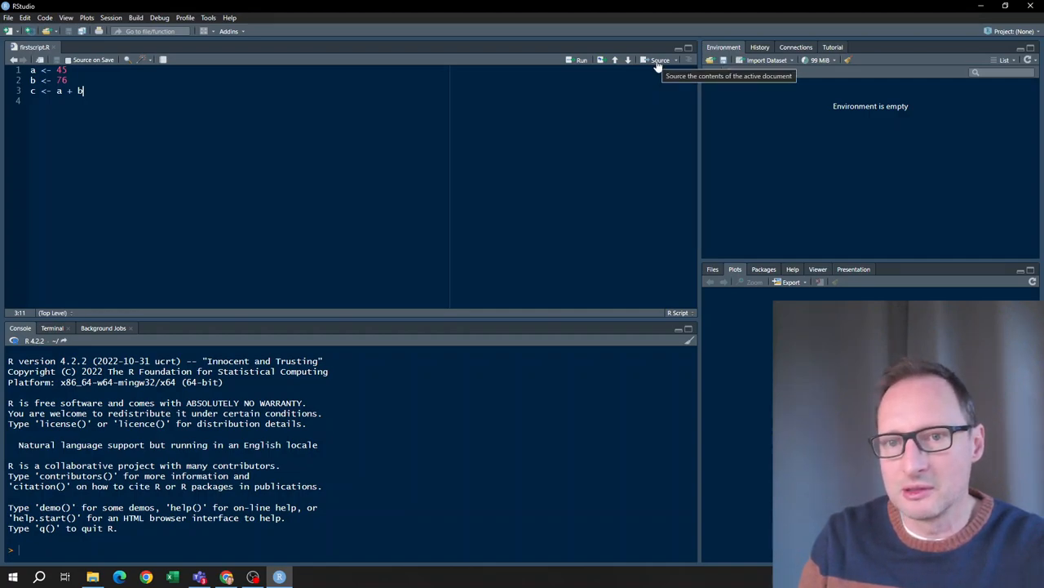
# - Source firstscript.R so a=45, b=76 and c=121 reappear in the environment
pyautogui.click(656, 58)
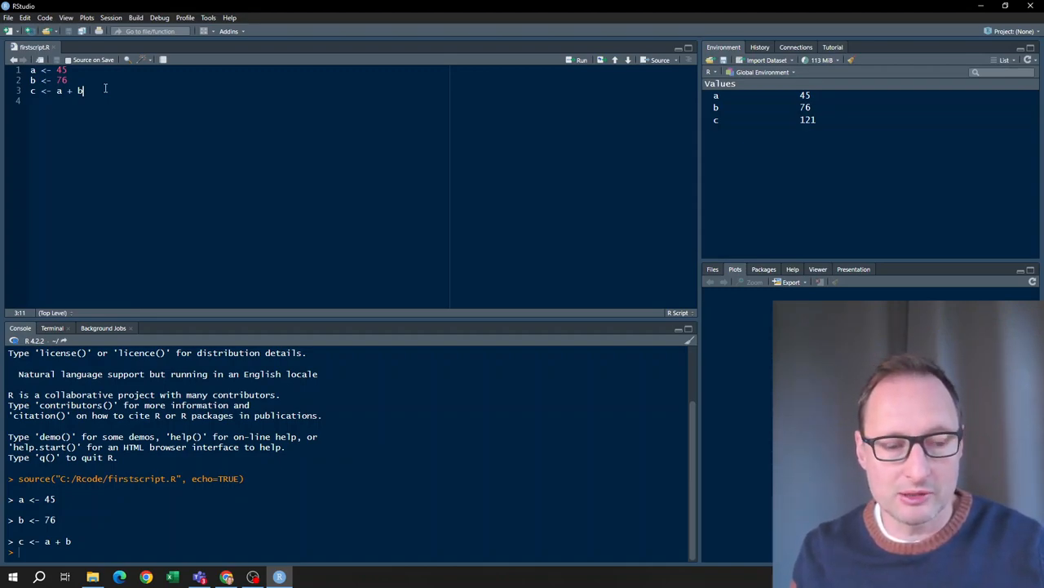
pyautogui.moveTo(457, 421)
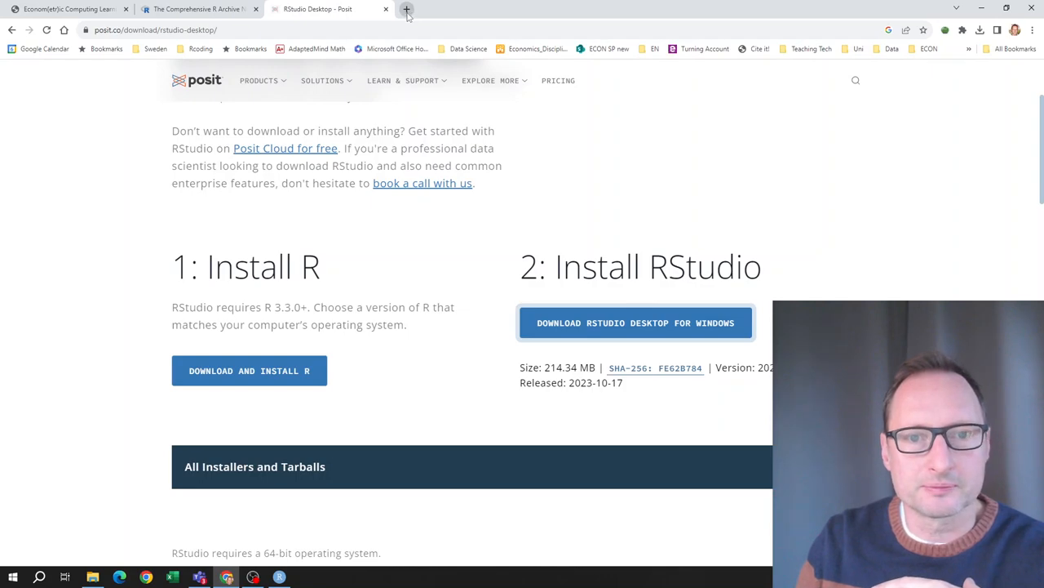
# - Show the course website in Chrome and scroll to its Basic techniques and Graphical representations tables
pyautogui.click(467, 49)
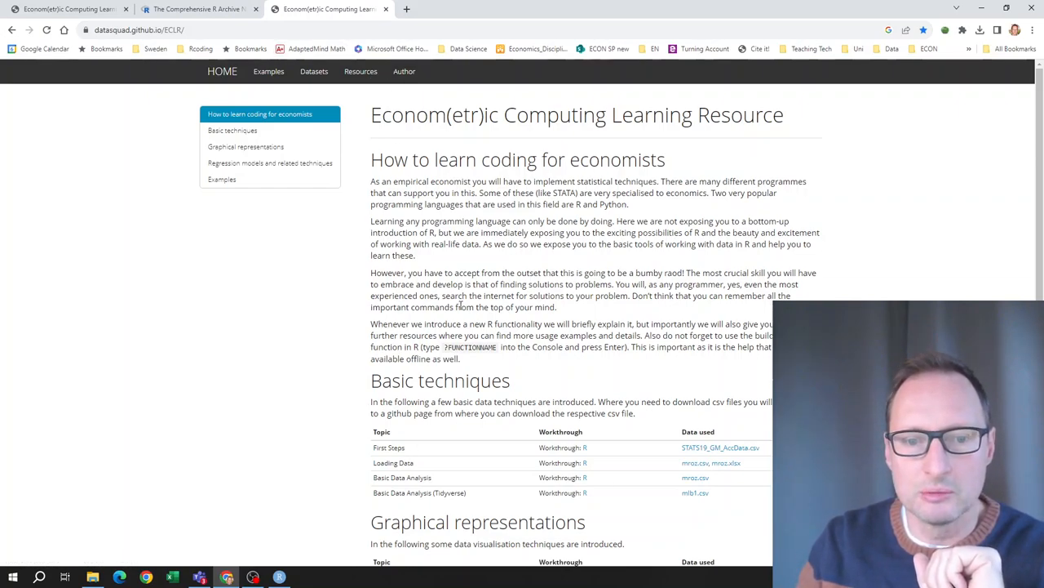
pyautogui.moveTo(418, 450)
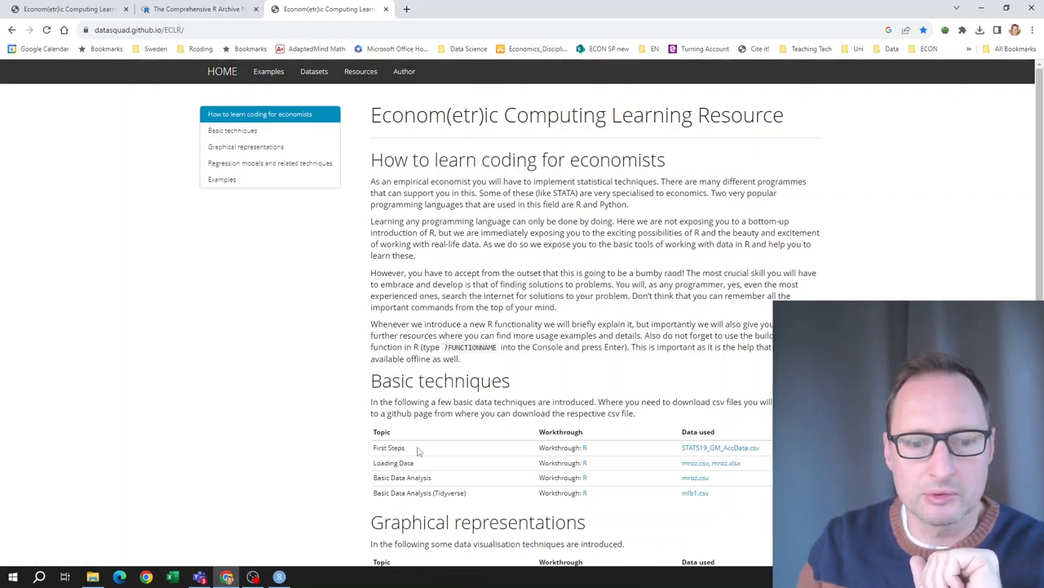
pyautogui.moveTo(387, 476)
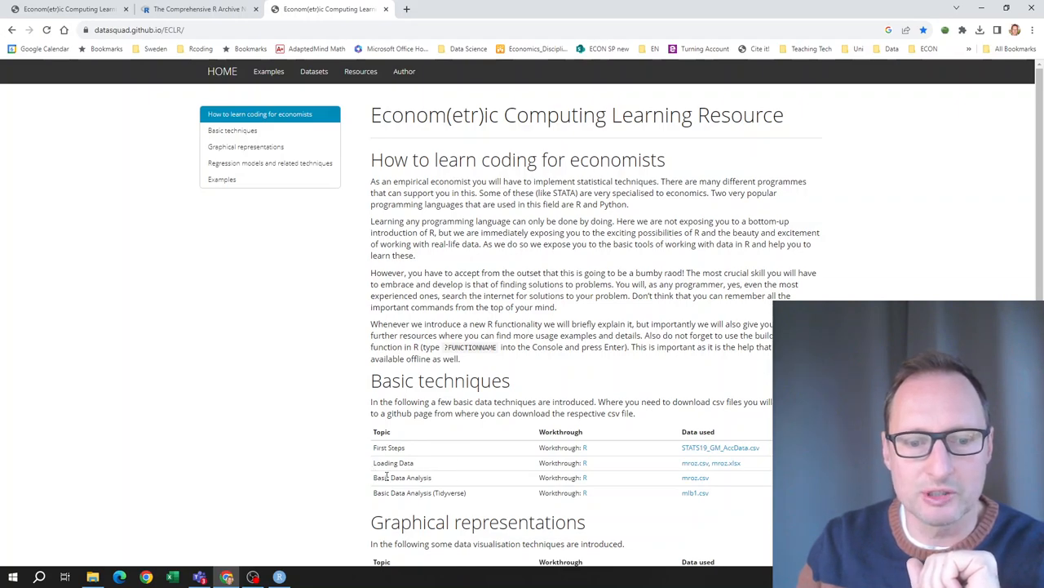
pyautogui.scroll(-3)
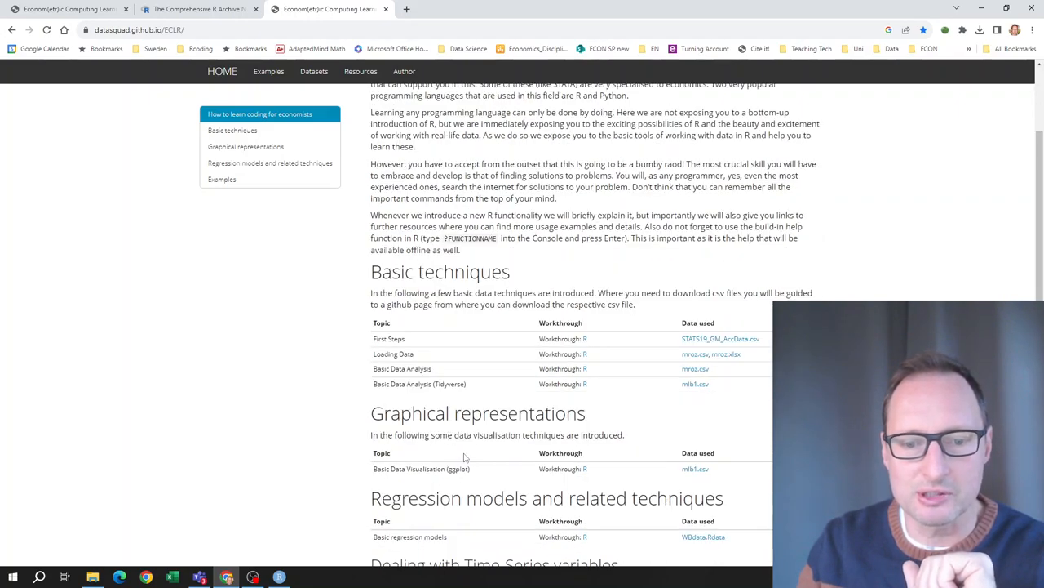
pyautogui.scroll(-3)
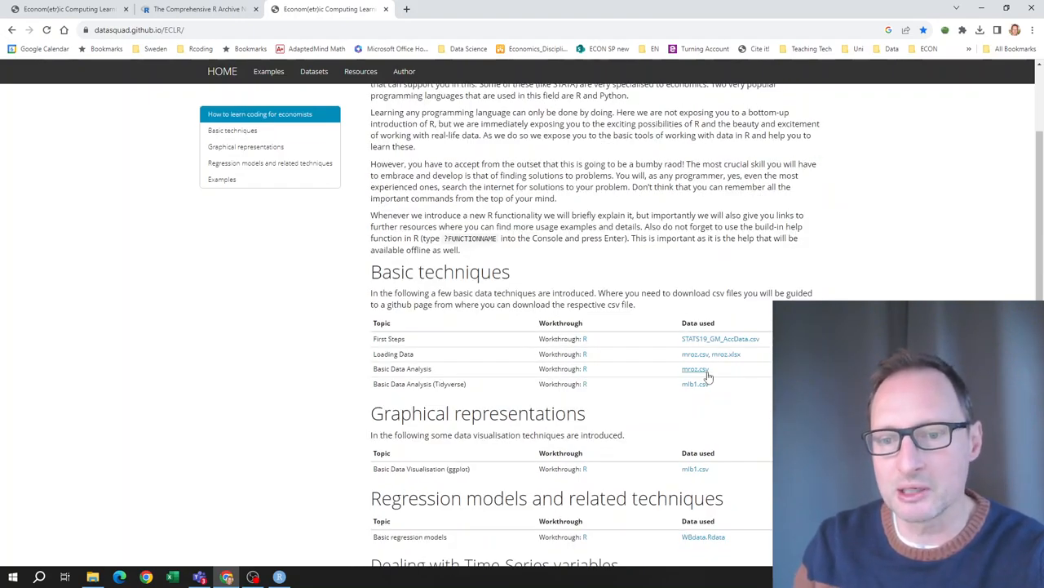
pyautogui.moveTo(721, 354)
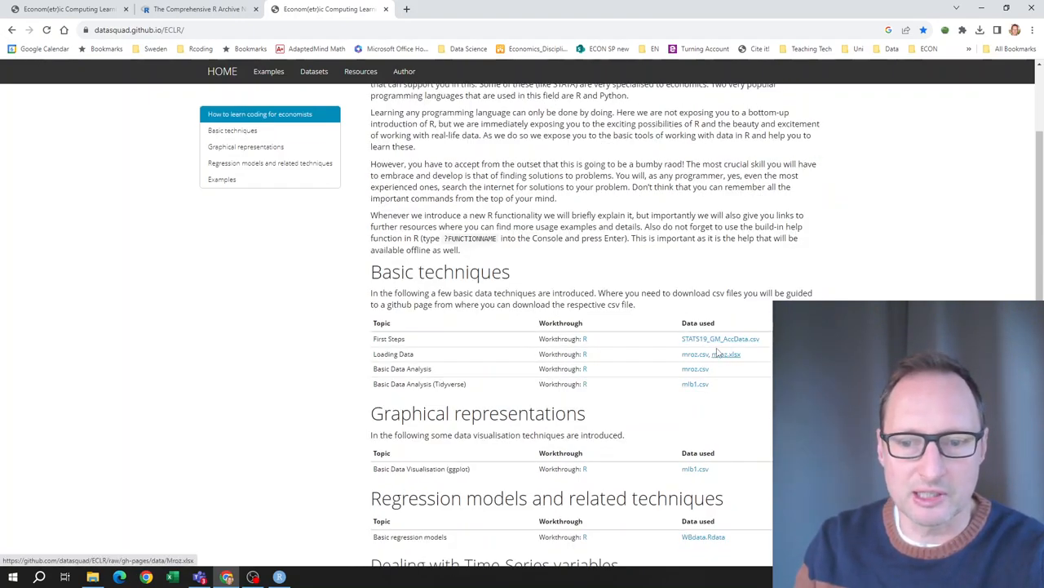
pyautogui.moveTo(431, 238)
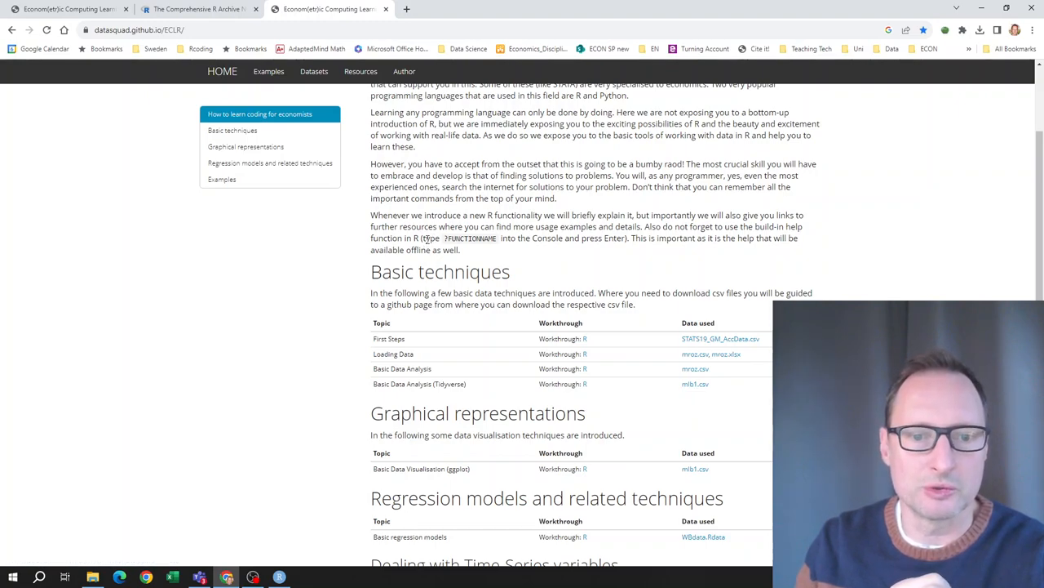